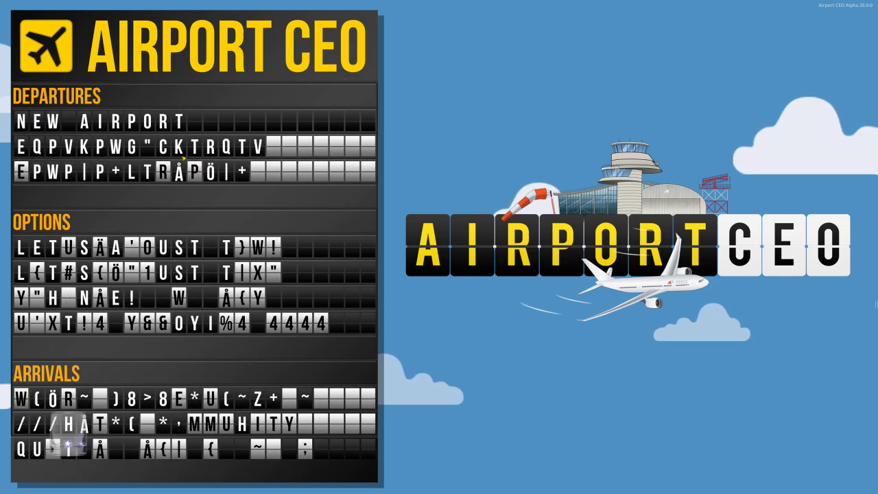
Step: Start a new airport and try different faces for the CEO
{"action": "left_click", "coordinate": [100, 122]}
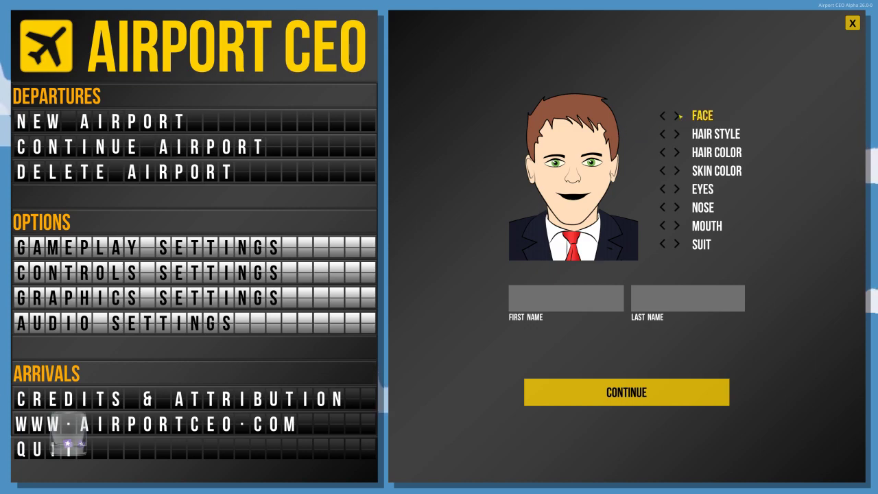
{"action": "left_click", "coordinate": [679, 116]}
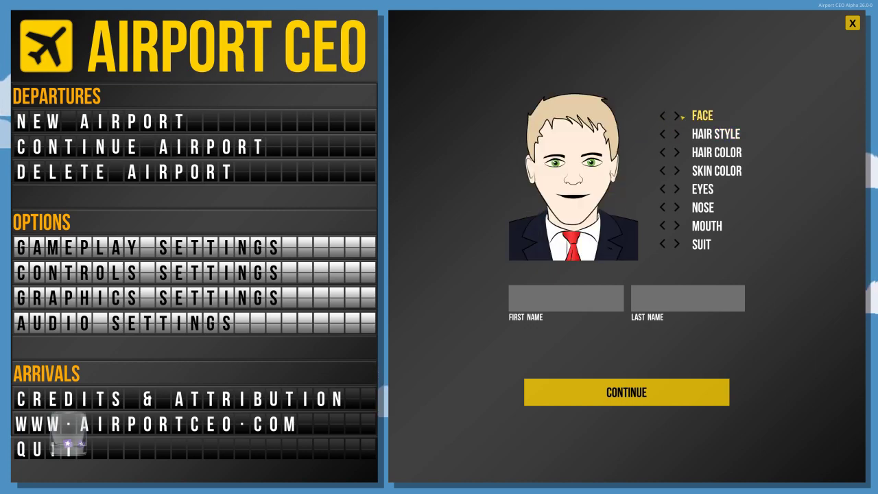
{"action": "left_click", "coordinate": [679, 134]}
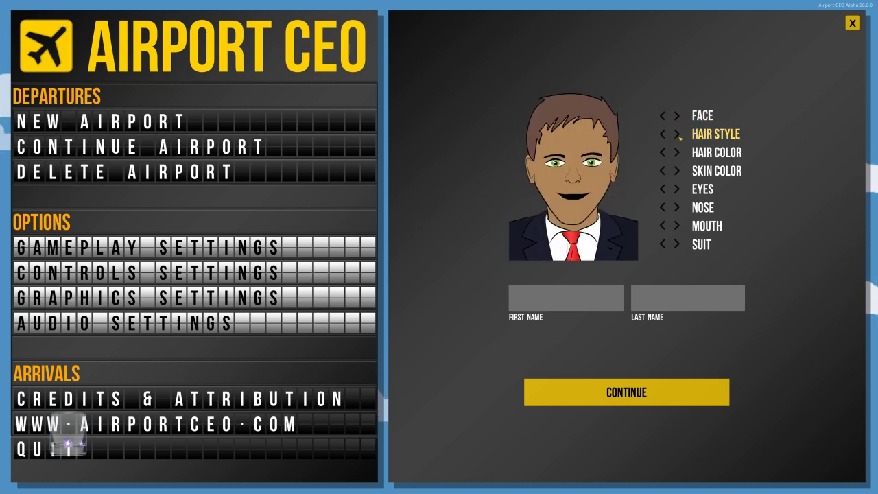
Step: Give the CEO a new hair style, black hair, darker skin and brown eyes
{"action": "left_click", "coordinate": [679, 152]}
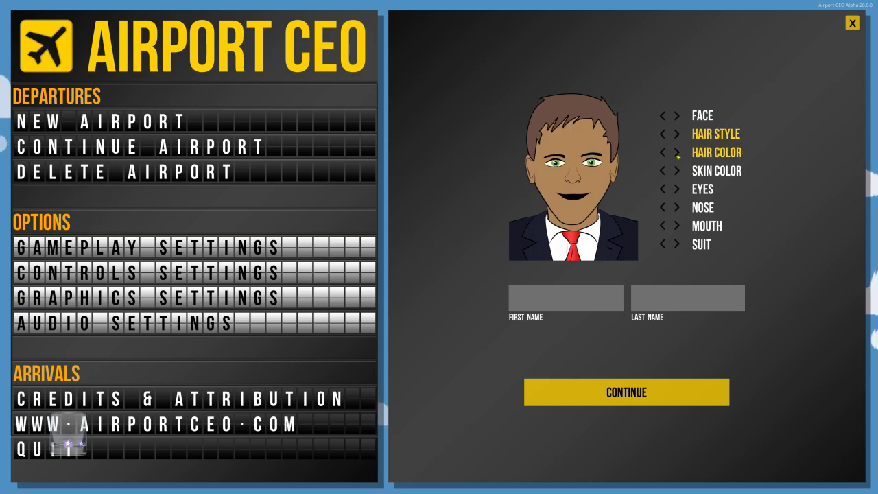
{"action": "left_click", "coordinate": [662, 153]}
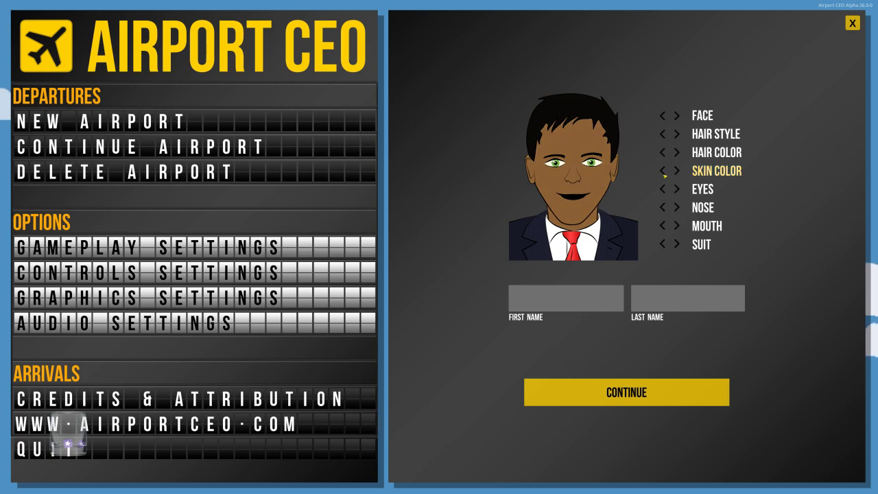
{"action": "left_click", "coordinate": [679, 171]}
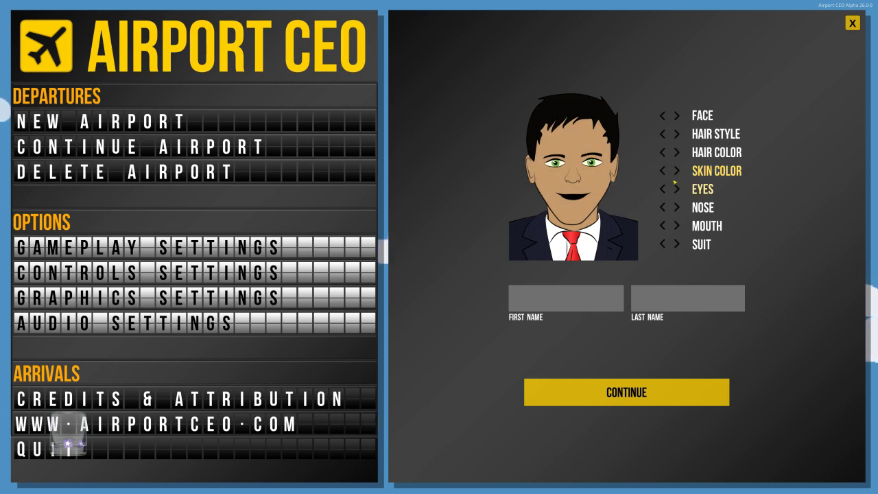
{"action": "left_click", "coordinate": [683, 189]}
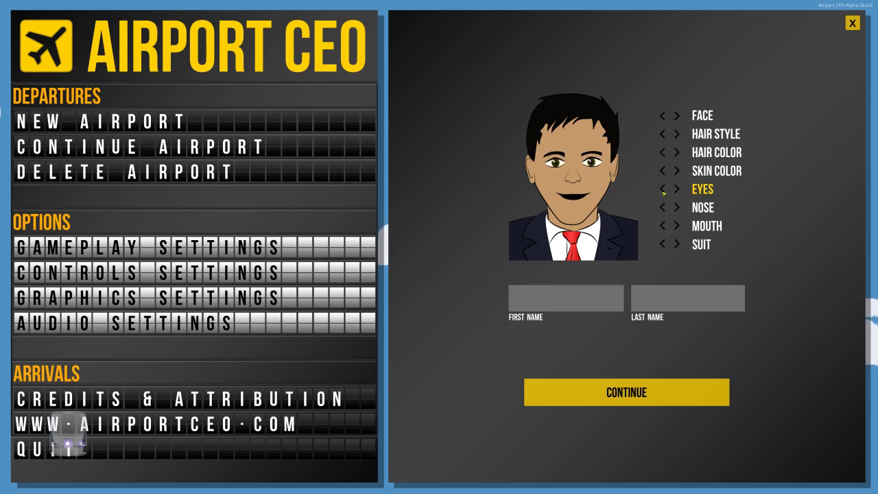
{"action": "left_click", "coordinate": [679, 207]}
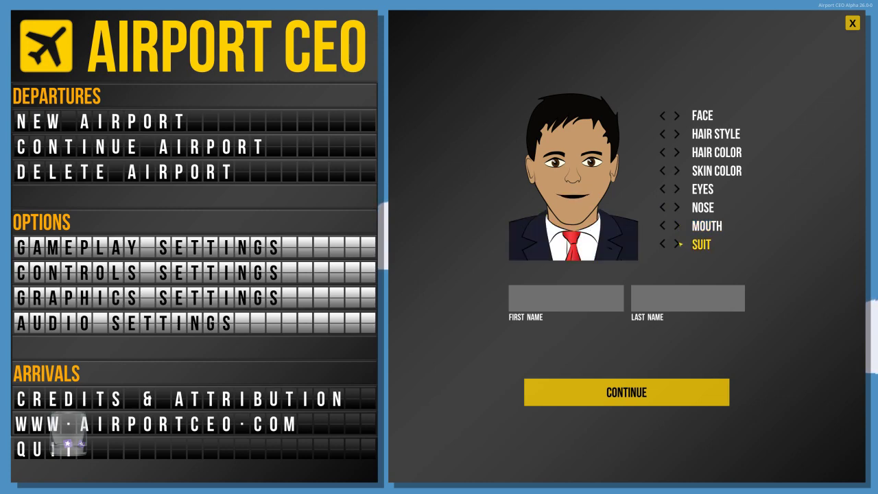
Step: Dress CEO Jack Cook in a grey suit and site the airport at Kahului, Maui
{"action": "left_click", "coordinate": [679, 244]}
{"action": "type", "text": "Cook"}
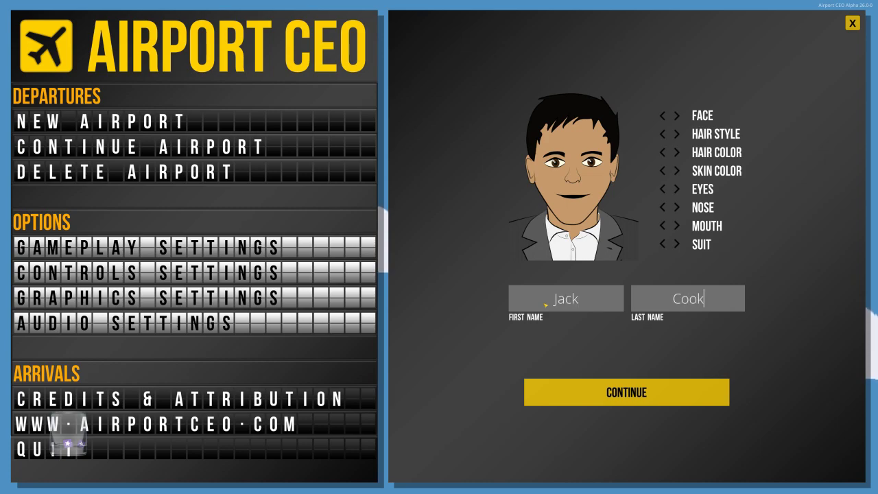
{"action": "left_click", "coordinate": [625, 392]}
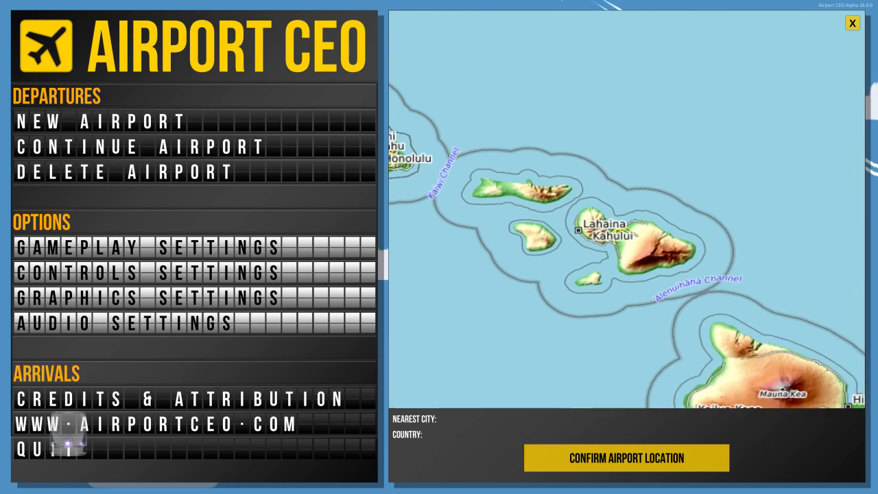
{"action": "left_click", "coordinate": [622, 211]}
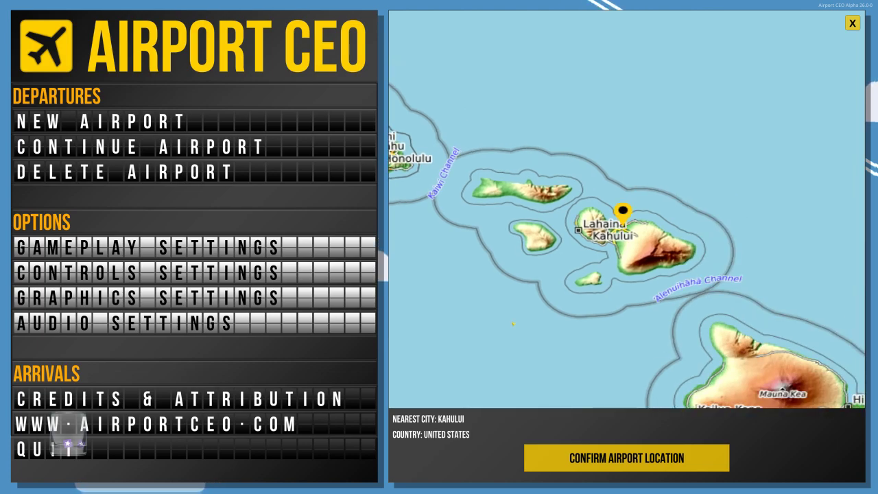
{"action": "left_click", "coordinate": [624, 458]}
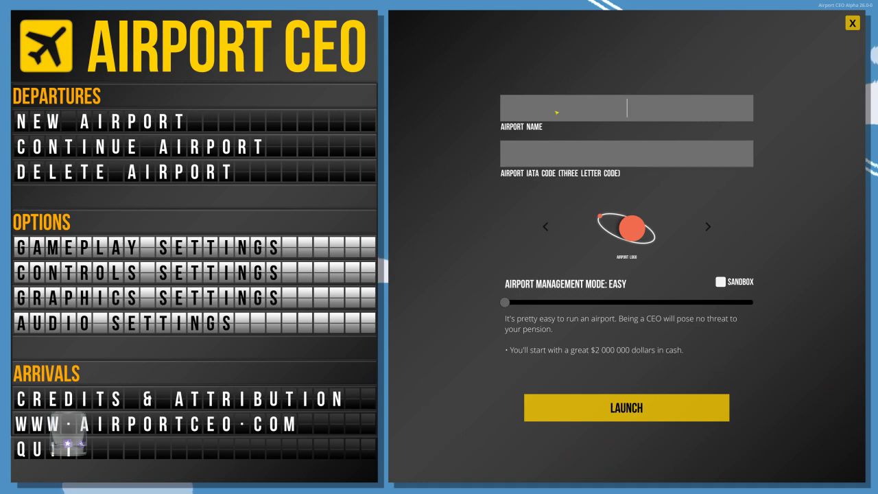
Step: Name it Kahului International (OGG), pick the palm-tree logo, and choose Moderate management
{"action": "type", "text": "Kahului International"}
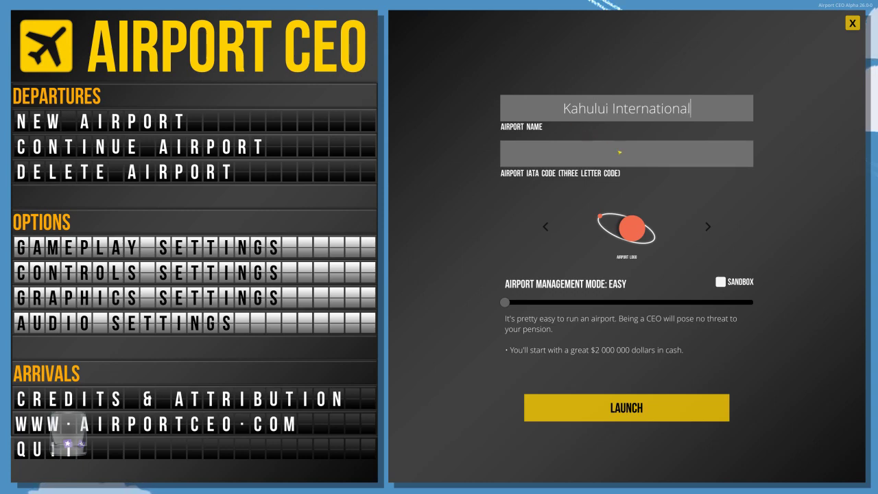
{"action": "type", "text": "OGG"}
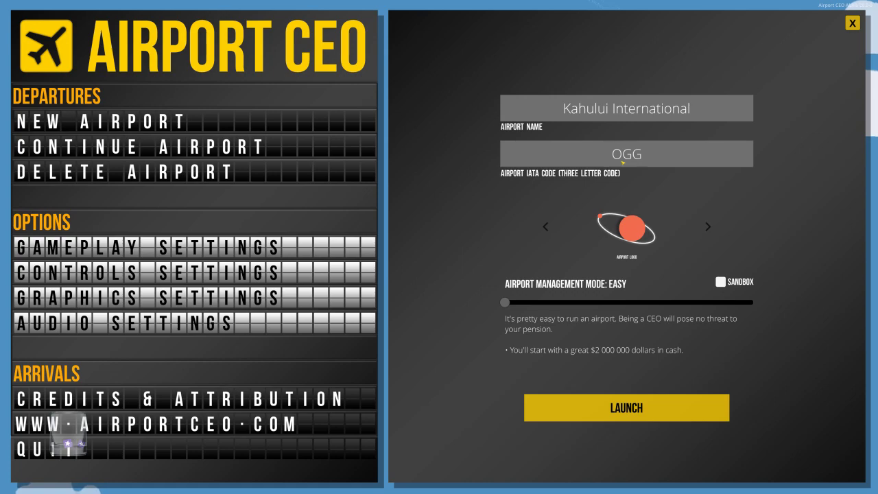
{"action": "left_click", "coordinate": [626, 153]}
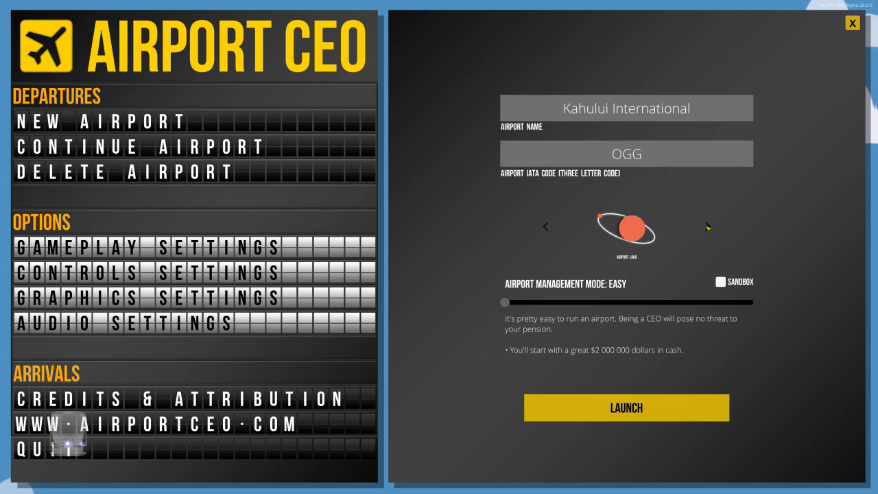
{"action": "left_click", "coordinate": [708, 226]}
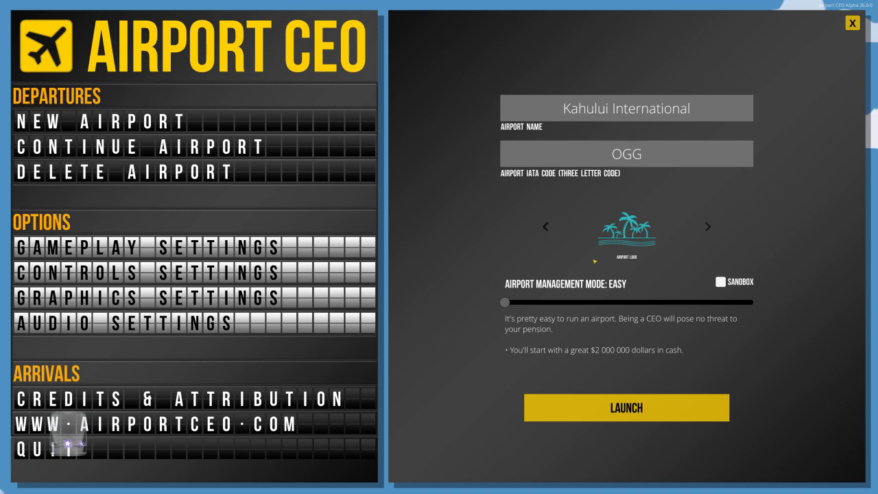
{"action": "left_click_drag", "start_coordinate": [504, 302], "coordinate": [585, 302]}
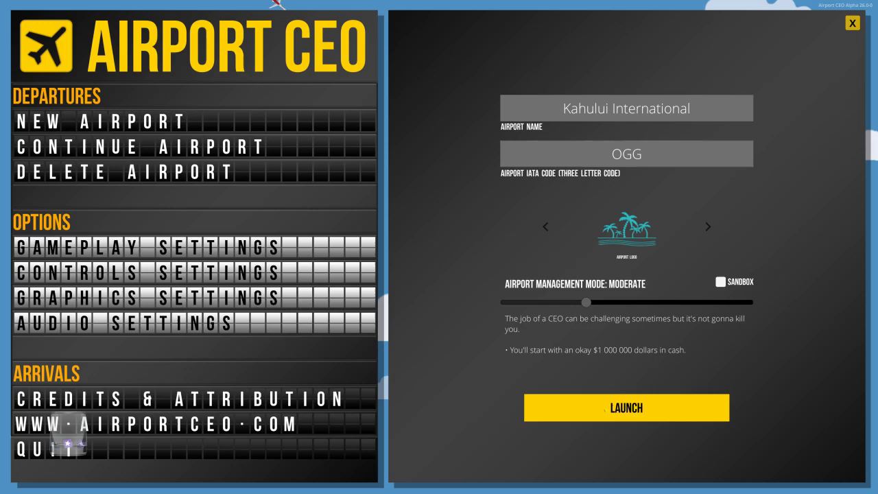
Step: Launch the Kahului International airport and wait for the mayor's welcome letter
{"action": "left_click", "coordinate": [626, 406]}
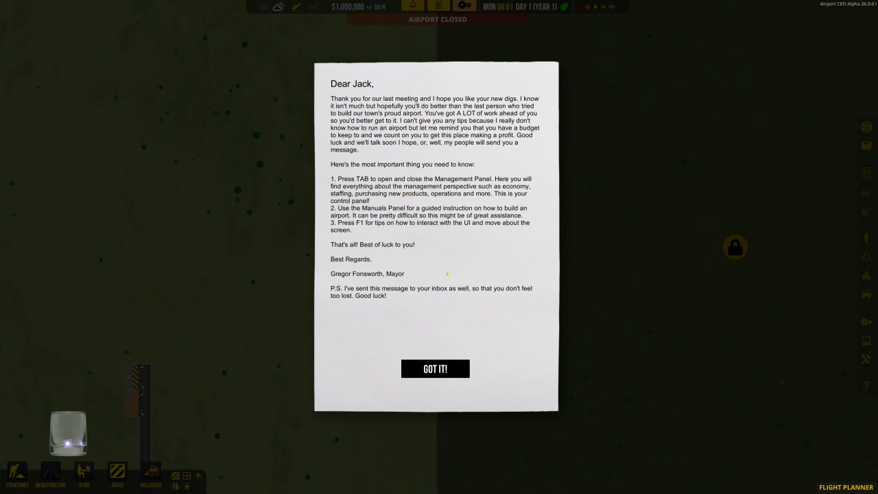
{"action": "mouse_move", "coordinate": [432, 334]}
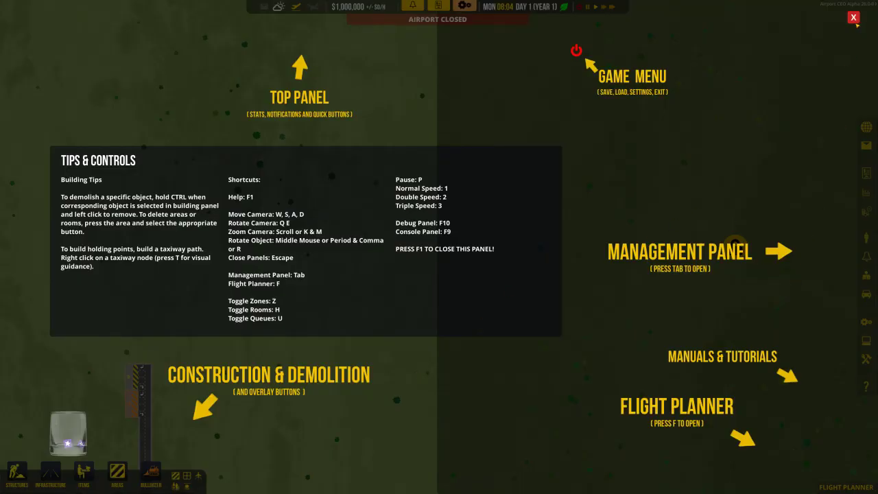
Step: Close the Tips & Controls overlay to reveal the empty site
{"action": "left_click", "coordinate": [853, 18]}
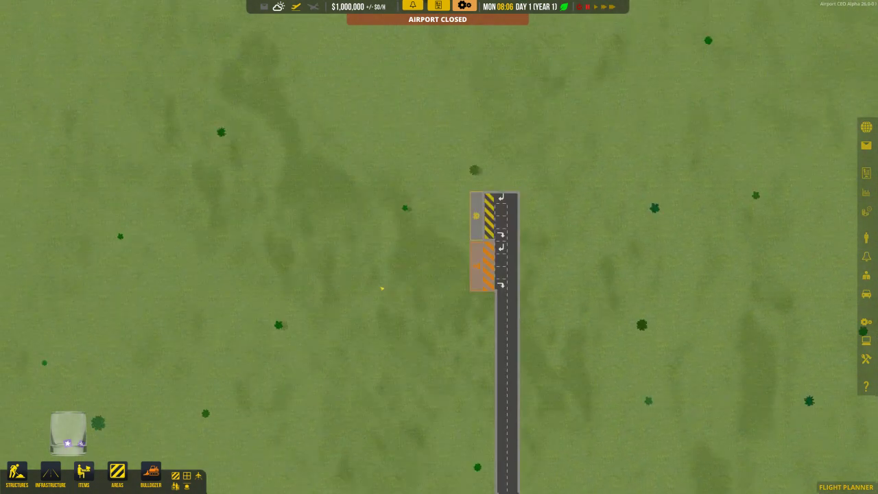
Step: Place bus stops along a new planned road branching from the entrance road
{"action": "left_click", "coordinate": [51, 475]}
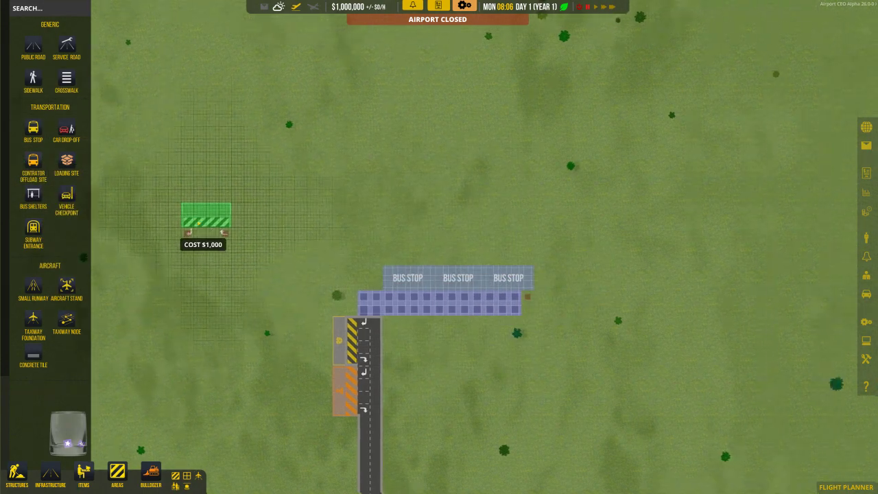
{"action": "left_click", "coordinate": [32, 48]}
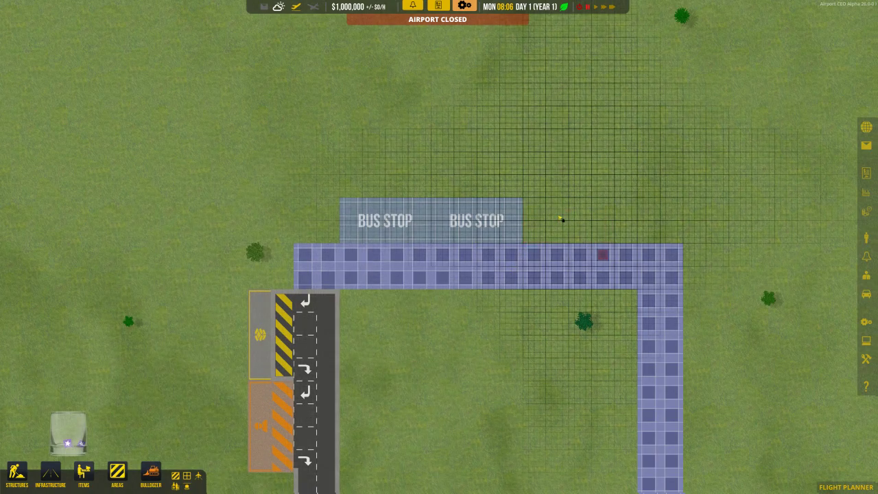
Step: View the Small and Large ATC tower options under Structures, then return to Infrastructure
{"action": "left_click", "coordinate": [16, 475]}
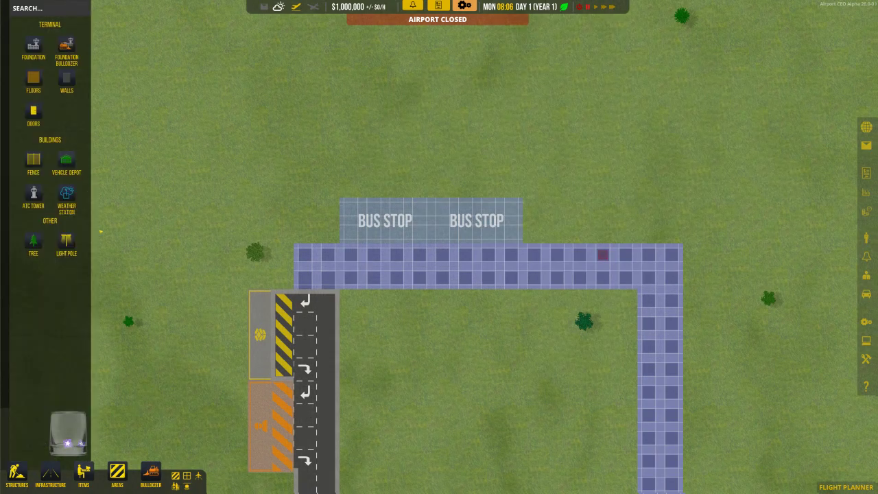
{"action": "left_click", "coordinate": [33, 196]}
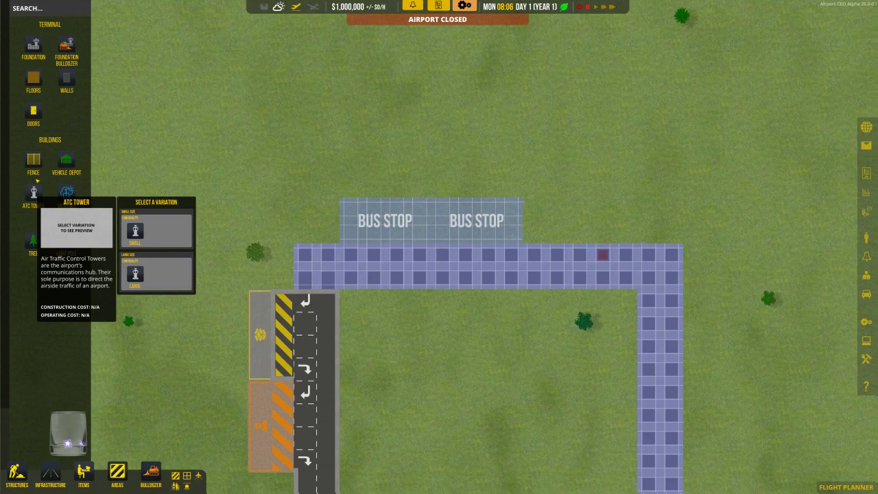
{"action": "left_click", "coordinate": [50, 473]}
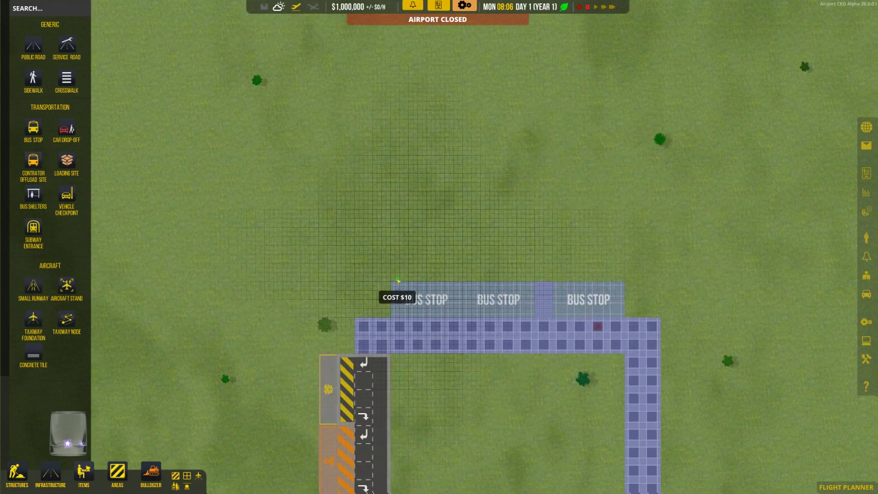
Step: Lay a planned paved strip along the top of the three bus stops
{"action": "left_click_drag", "start_coordinate": [398, 279], "coordinate": [623, 267]}
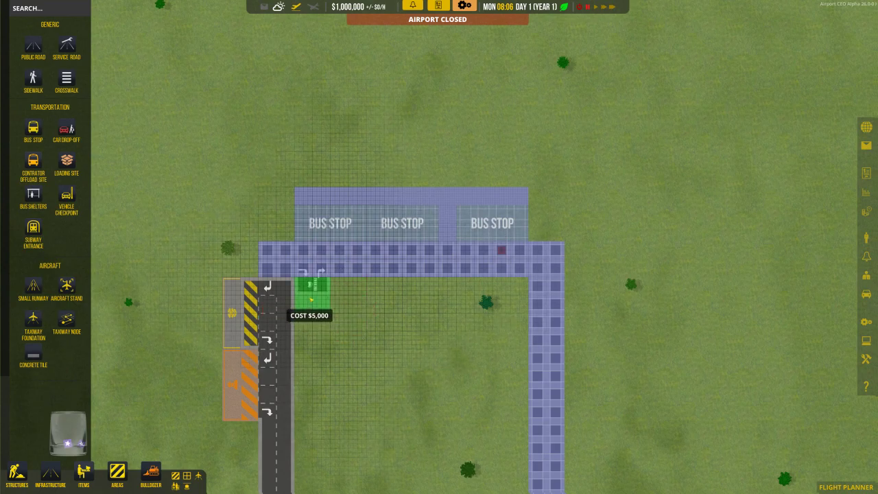
{"action": "mouse_move", "coordinate": [436, 292]}
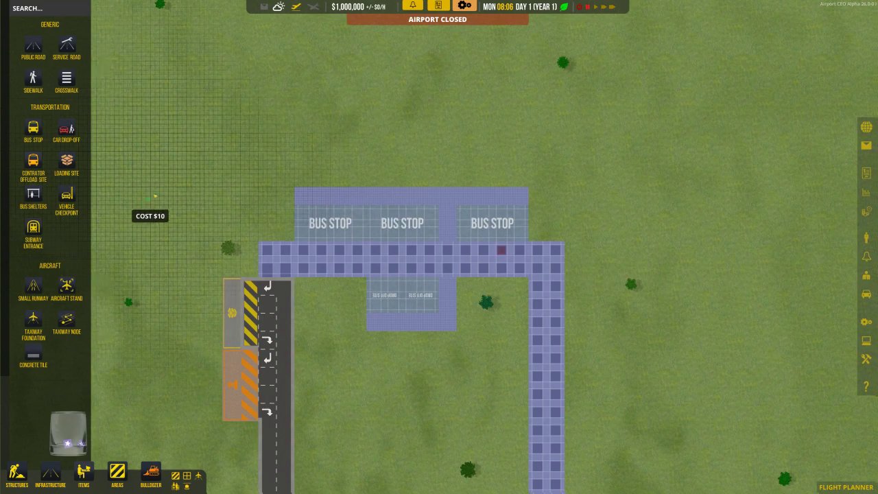
{"action": "mouse_move", "coordinate": [247, 397]}
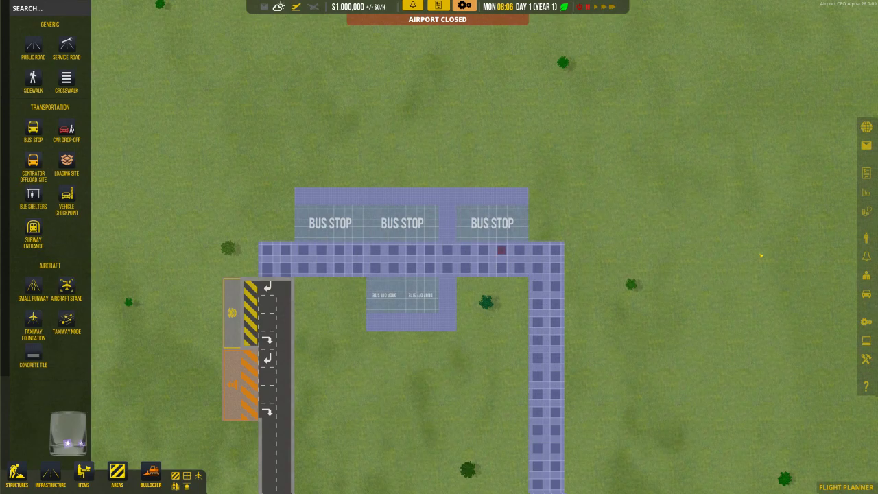
{"action": "mouse_move", "coordinate": [865, 295]}
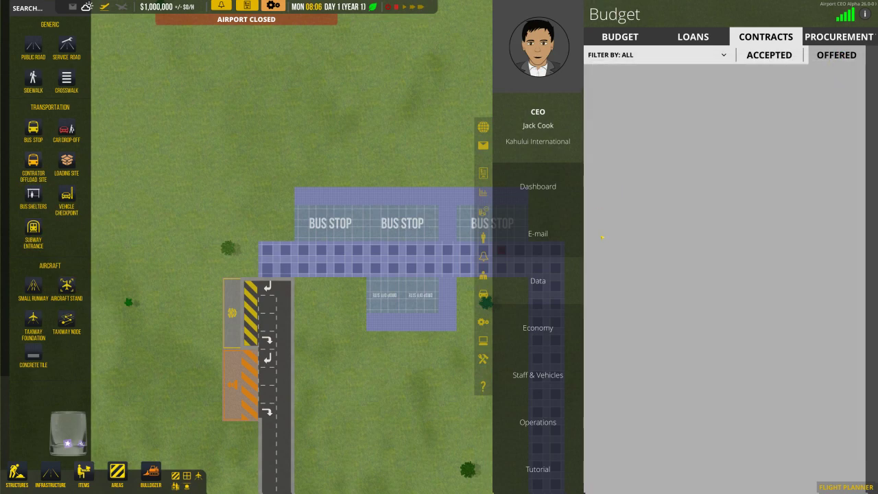
{"action": "mouse_move", "coordinate": [482, 237]}
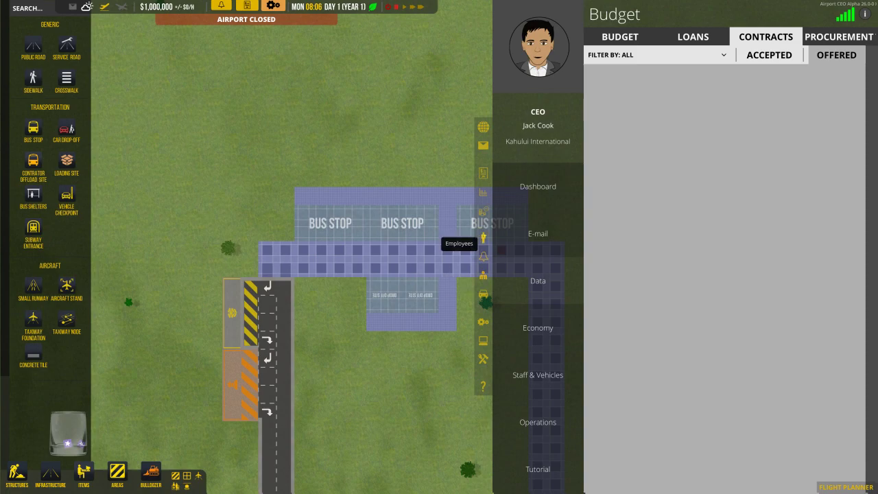
Step: Show the Construction overview: 445 objects to build, 57 contractors available
{"action": "left_click", "coordinate": [483, 237]}
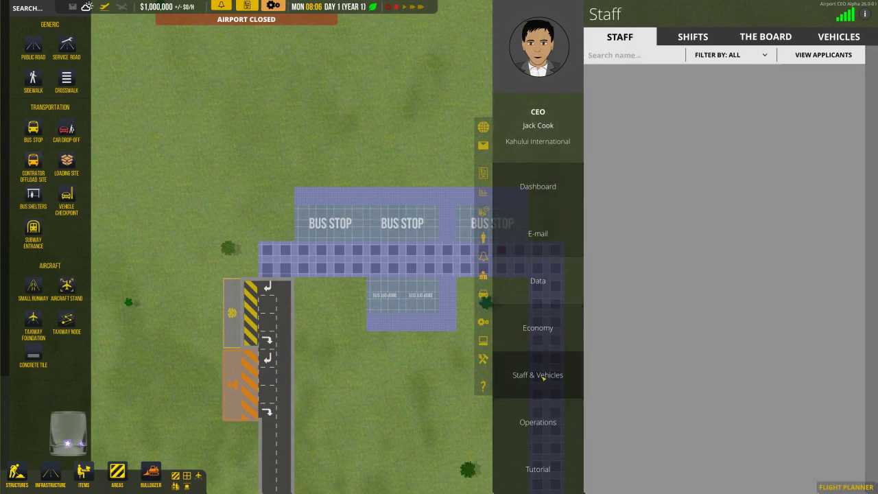
{"action": "left_click", "coordinate": [538, 422]}
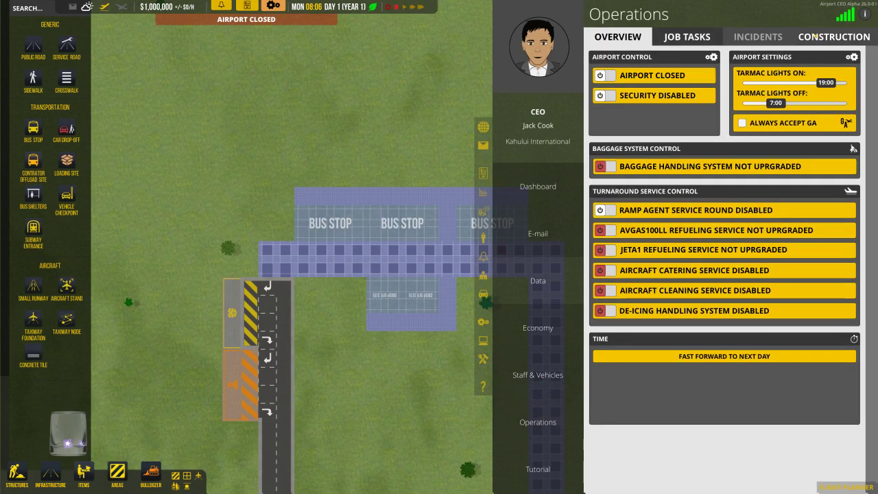
{"action": "left_click", "coordinate": [833, 36]}
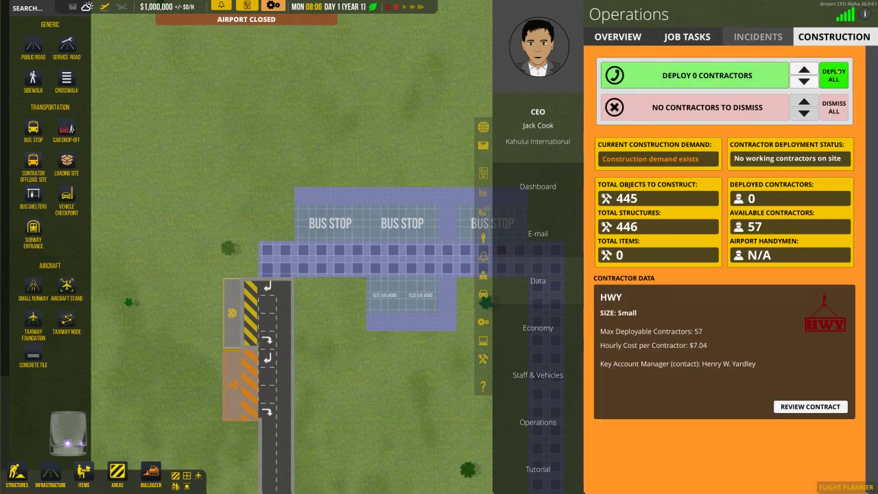
Step: Raise the contractor count and deploy the contractors to begin construction
{"action": "left_click", "coordinate": [803, 71]}
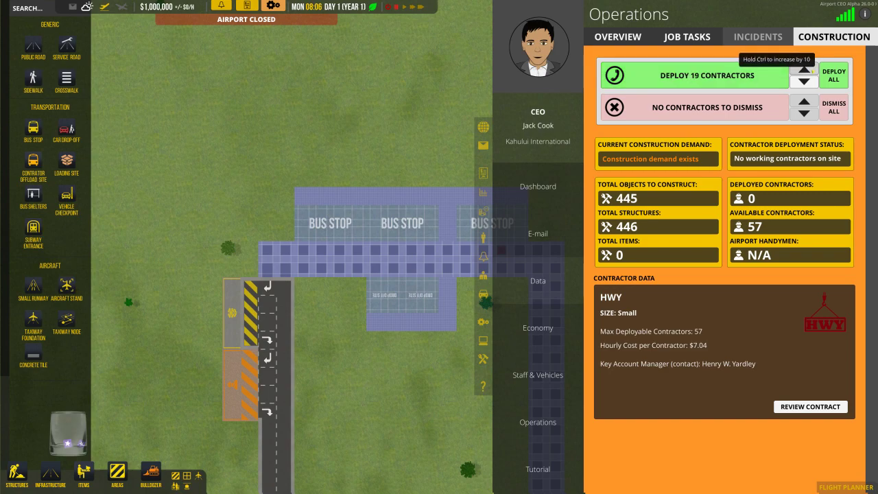
{"action": "left_click", "coordinate": [803, 69]}
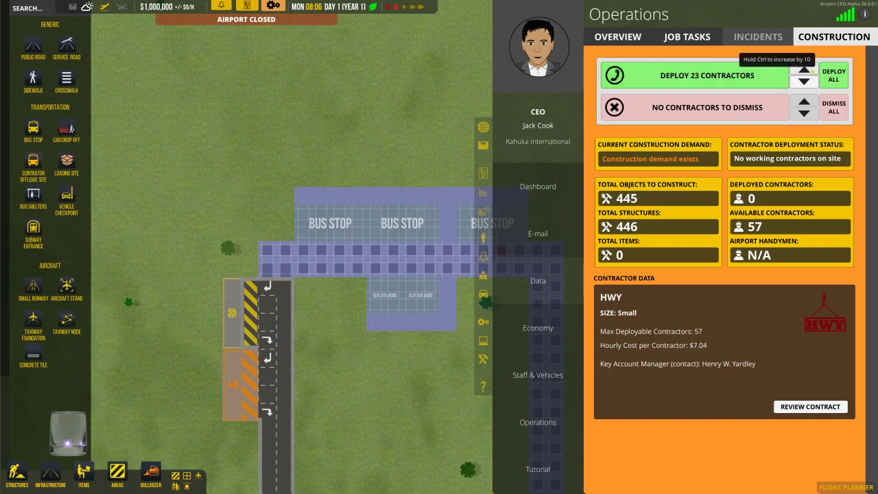
{"action": "left_click", "coordinate": [803, 68]}
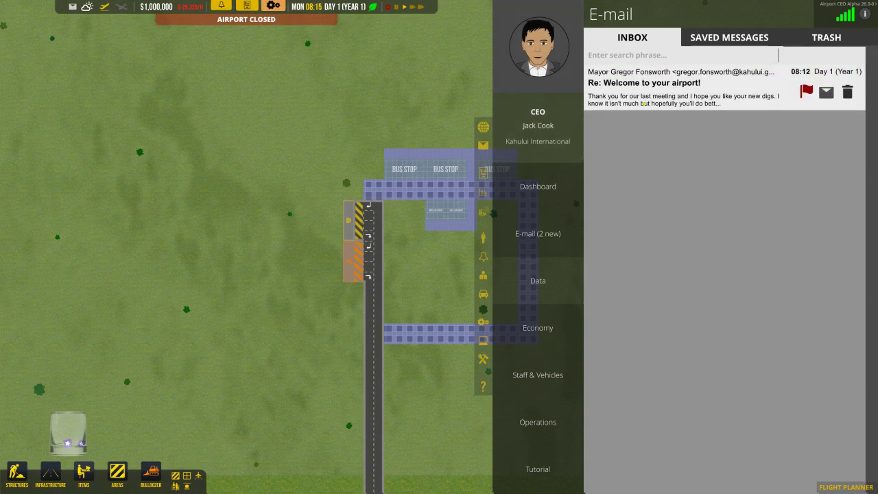
Step: Open the mayor's 'Re: Welcome to your airport!' message and read it
{"action": "left_click", "coordinate": [683, 82]}
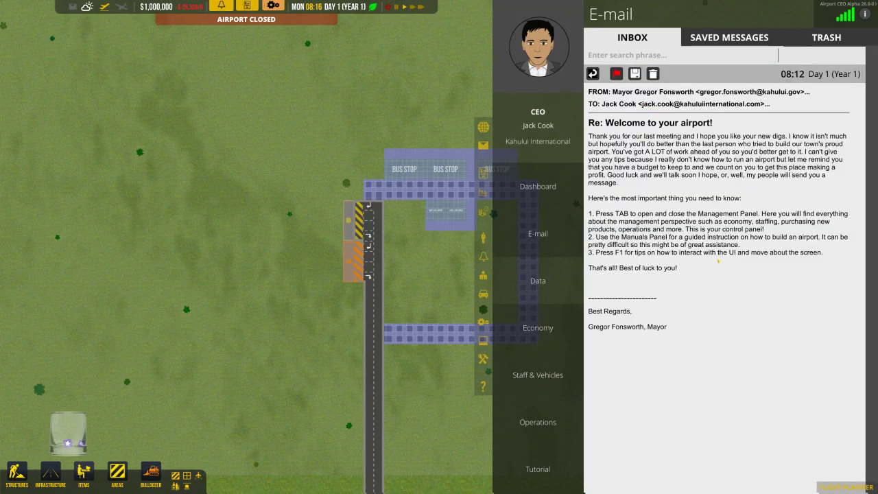
{"action": "key", "text": "tab"}
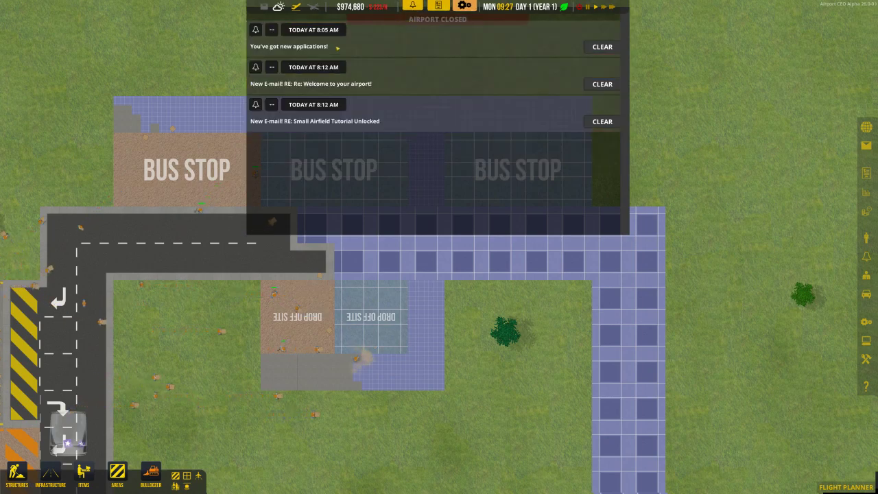
Step: Dismiss the notification list before placing the parking spots
{"action": "left_click", "coordinate": [412, 5]}
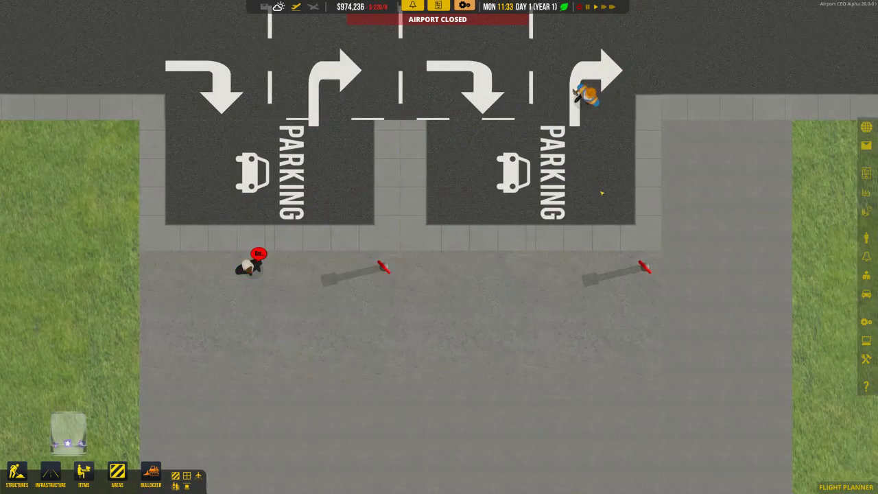
Step: Zoom out over the grass area south of the terminal entrance
{"action": "scroll", "scroll_direction": "down", "scroll_amount": 3}
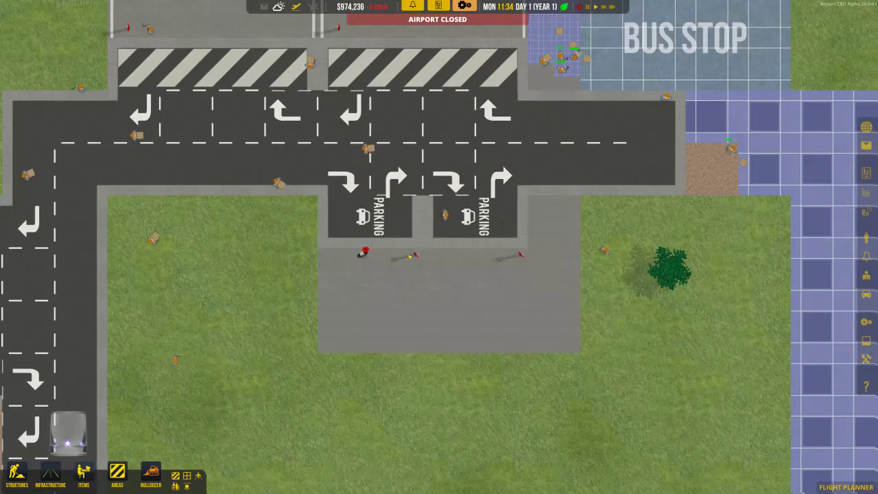
{"action": "scroll", "scroll_direction": "down", "scroll_amount": 3}
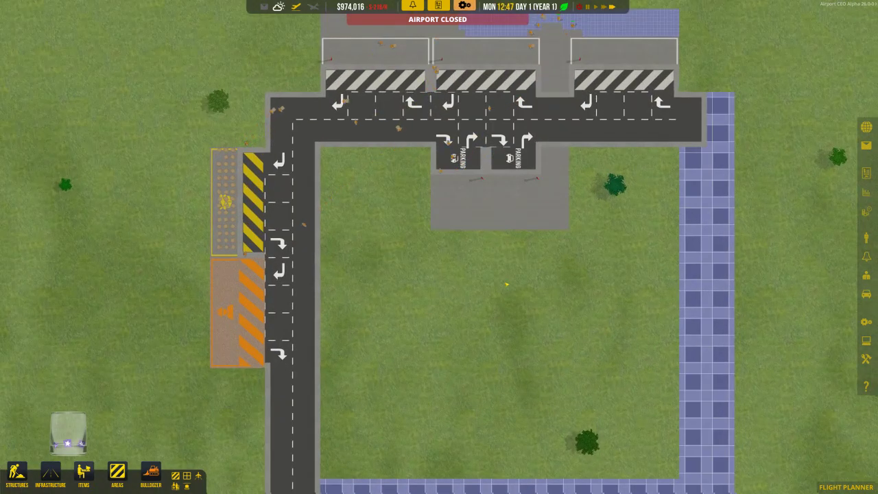
{"action": "scroll", "scroll_direction": "down", "scroll_amount": 3}
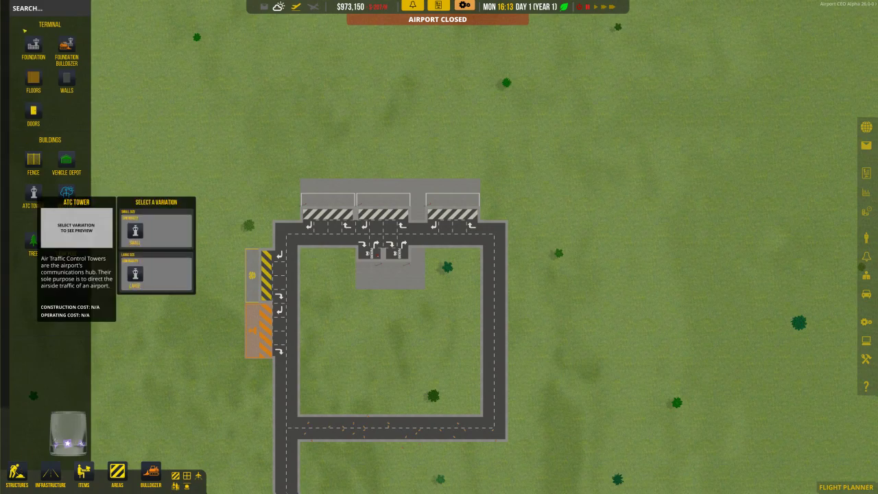
{"action": "mouse_move", "coordinate": [33, 51]}
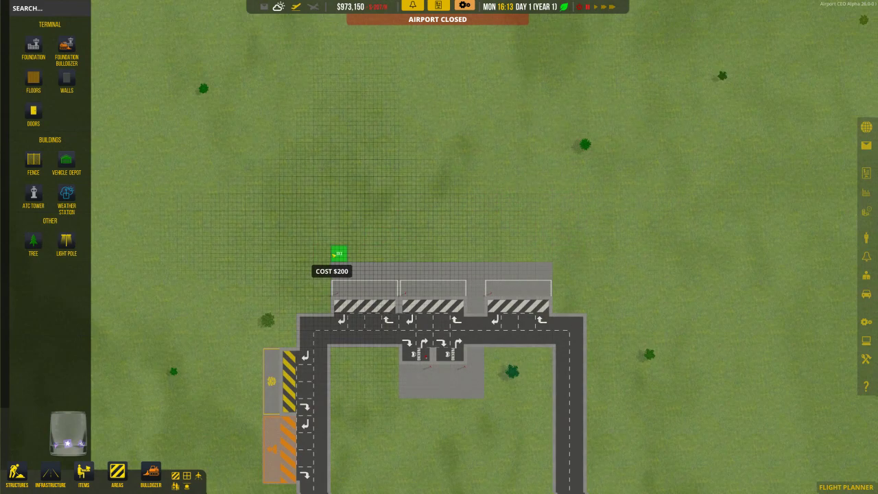
Step: Drag out the terminal foundation area above the road loop
{"action": "left_click_drag", "start_coordinate": [338, 254], "coordinate": [546, 188]}
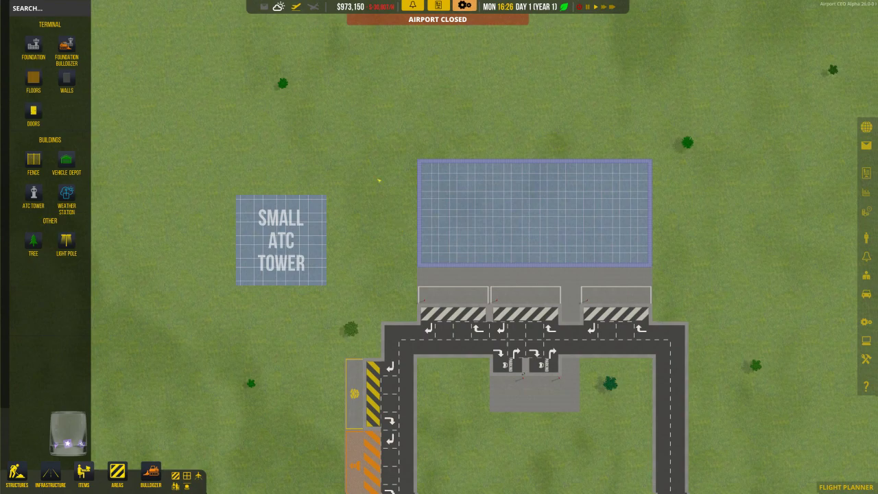
Step: Zoom in on the terminal foundation and select the large door
{"action": "scroll", "scroll_direction": "down", "scroll_amount": 3}
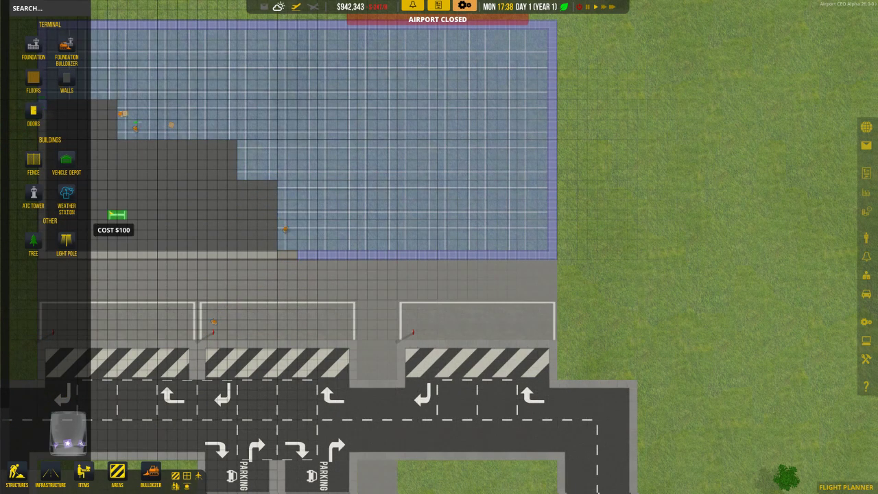
{"action": "left_click", "coordinate": [33, 113]}
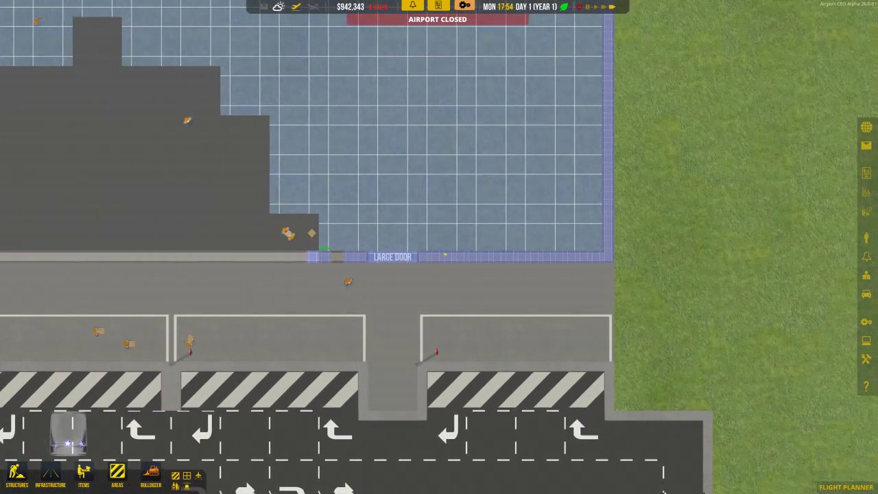
Step: Scroll the view along the terminal's front wall above the bus stops
{"action": "scroll", "scroll_direction": "right", "scroll_amount": 3}
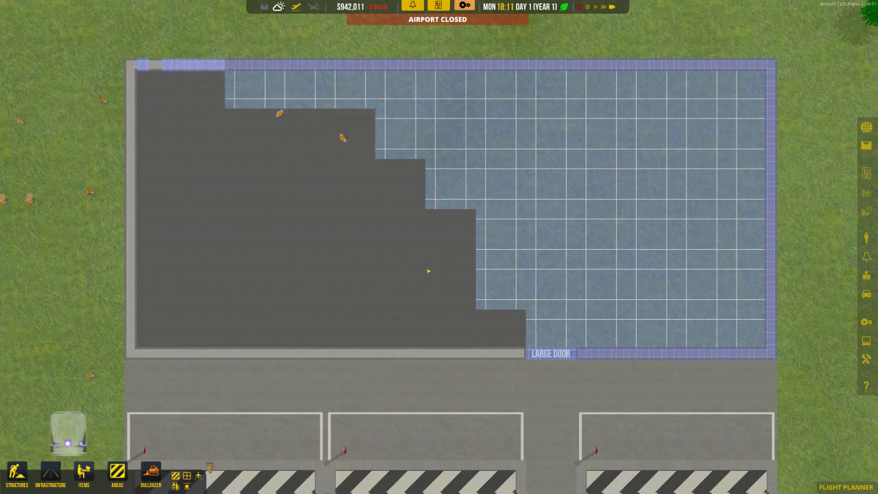
{"action": "scroll", "scroll_direction": "down", "scroll_amount": 3}
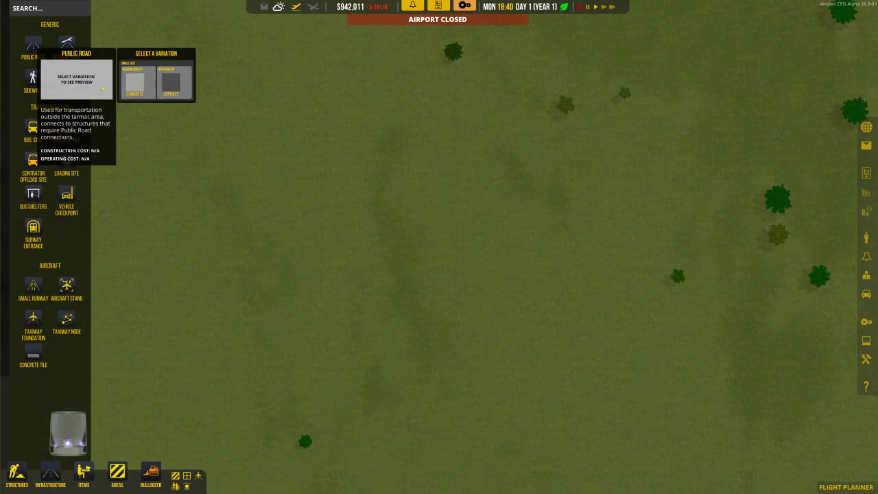
{"action": "mouse_move", "coordinate": [33, 285]}
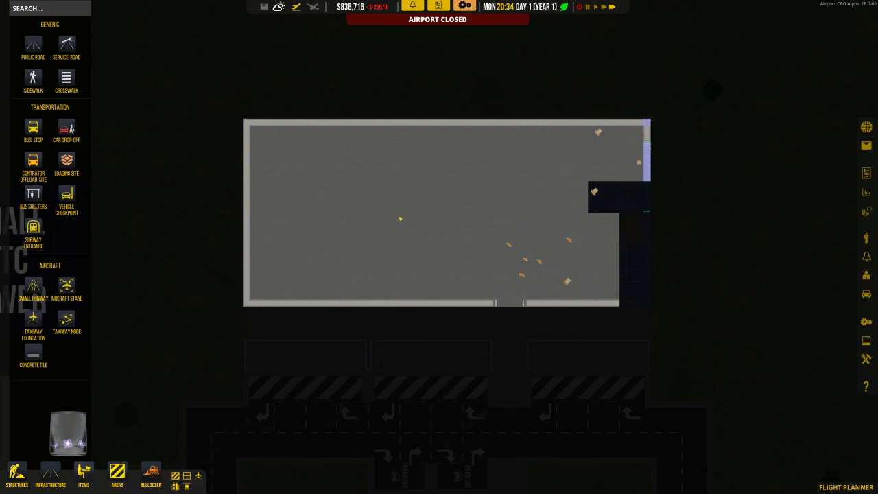
Step: Select the small runway, then view the aircraft stand's Grass variation
{"action": "left_click", "coordinate": [66, 288]}
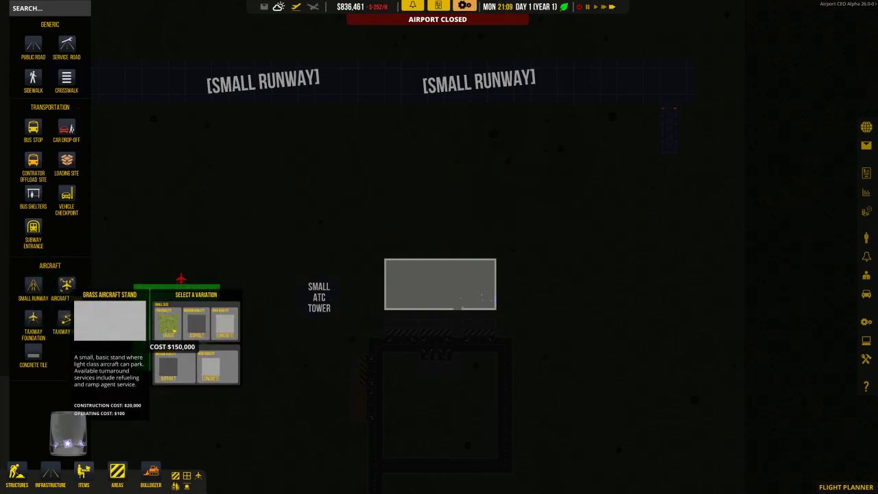
{"action": "left_click", "coordinate": [196, 326]}
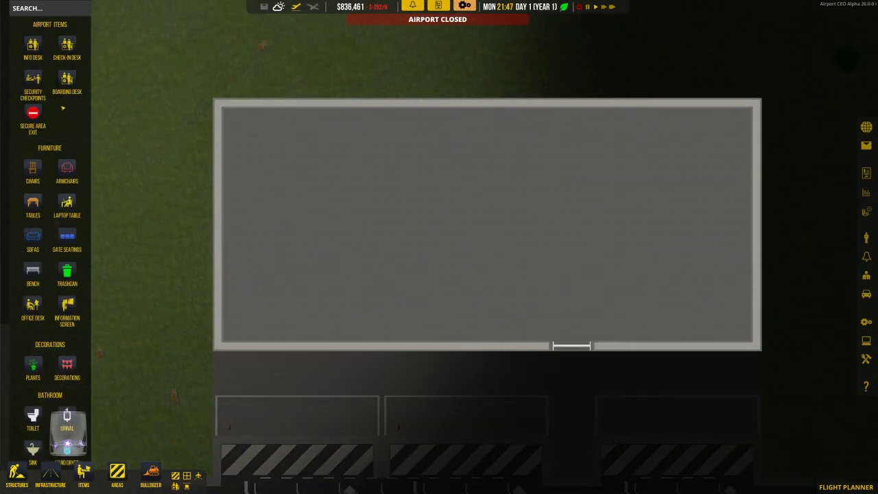
{"action": "mouse_move", "coordinate": [33, 48]}
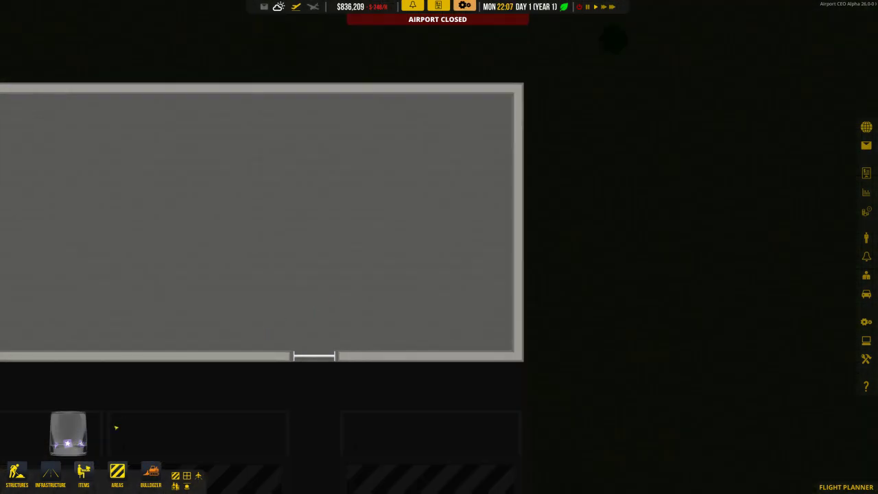
Step: Select the check-in desk for placement inside the terminal
{"action": "left_click", "coordinate": [83, 477]}
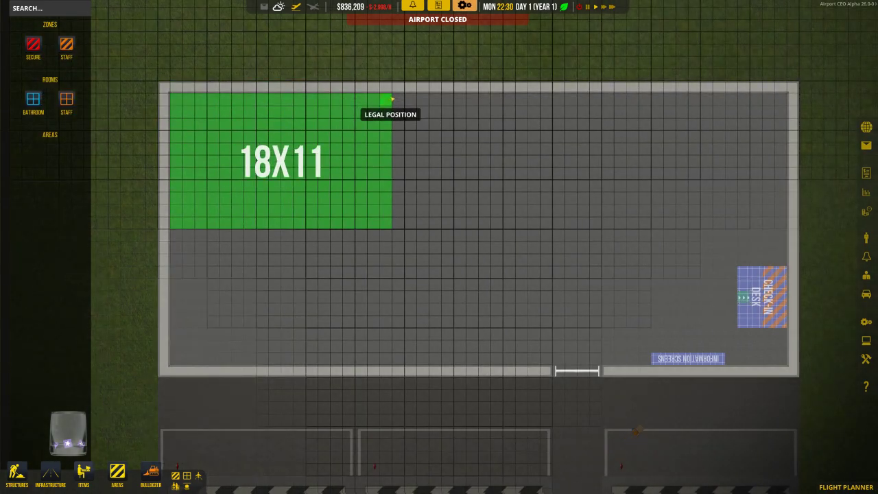
Step: Drag an 18 by 11 secure zone and extend it across the terminal
{"action": "left_click_drag", "start_coordinate": [387, 100], "coordinate": [782, 99]}
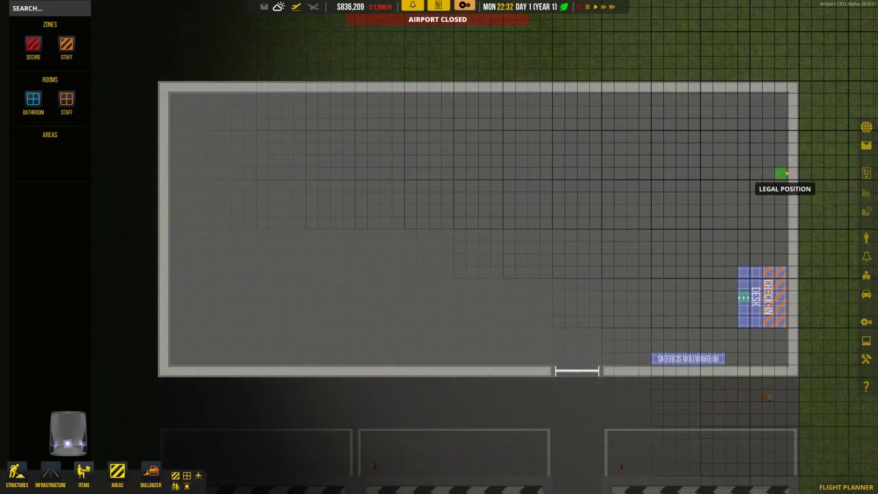
{"action": "left_click_drag", "start_coordinate": [782, 173], "coordinate": [201, 202]}
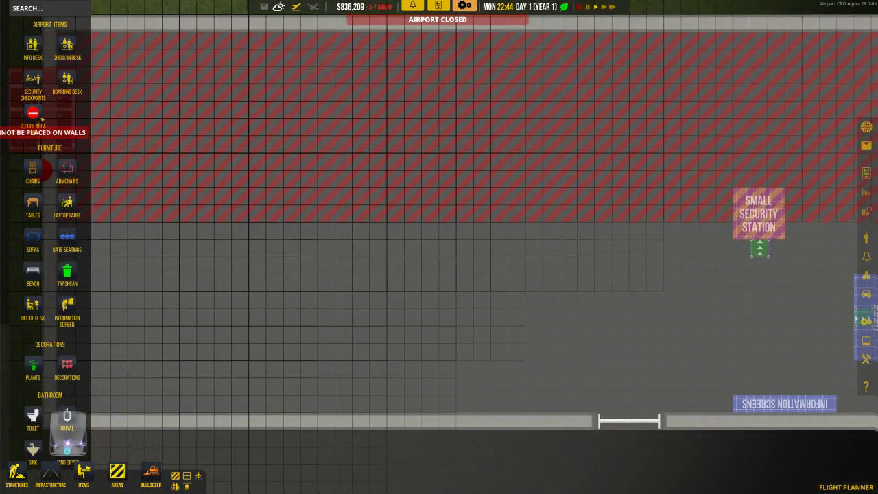
{"action": "mouse_move", "coordinate": [315, 277]}
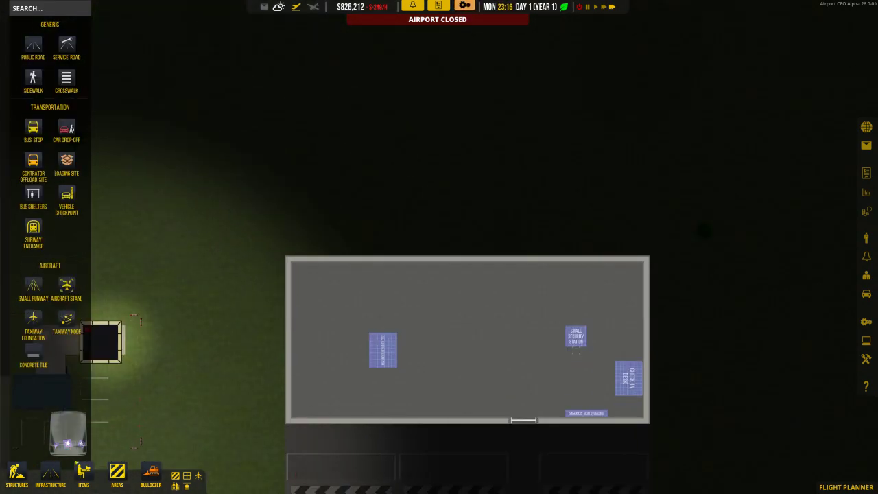
Step: Select the small runway to show its Runway Information panel
{"action": "left_click", "coordinate": [66, 287]}
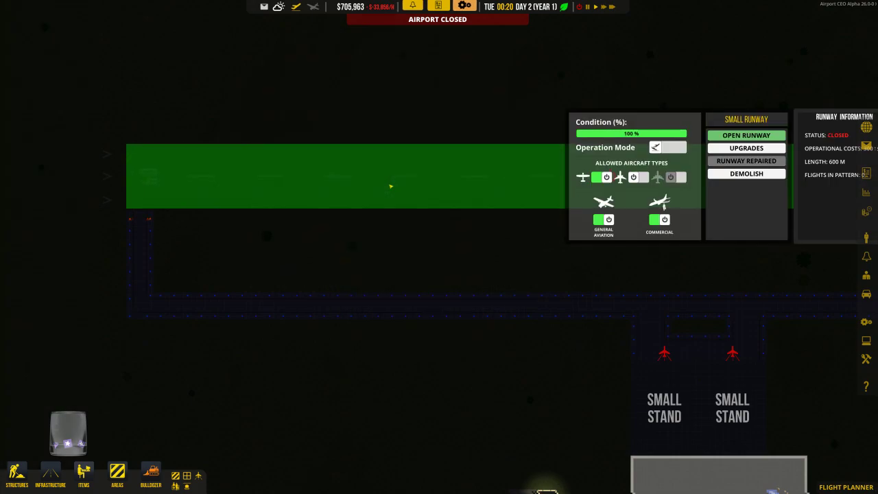
Step: Dismiss the small runway's settings panel and view the terminal interior
{"action": "left_click", "coordinate": [746, 147]}
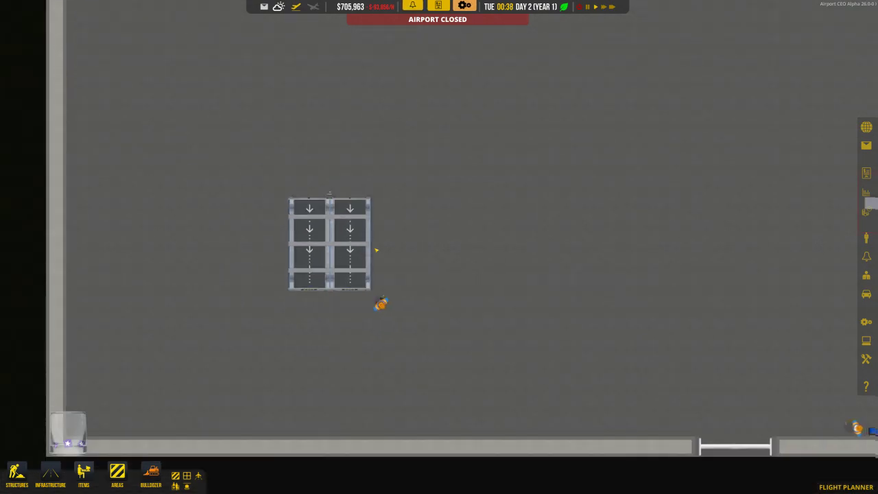
Step: Drag a wall line across the middle of the terminal, leaving checkpoint openings
{"action": "left_click", "coordinate": [17, 477]}
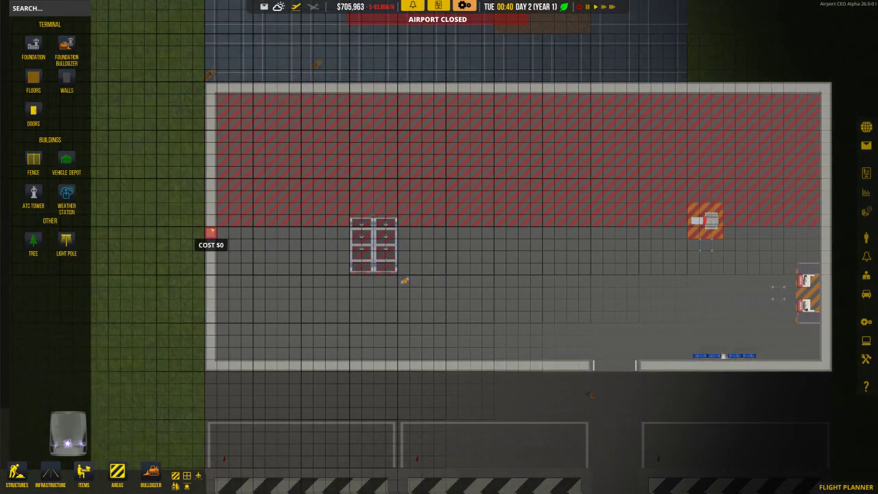
{"action": "left_click_drag", "start_coordinate": [220, 233], "coordinate": [347, 234]}
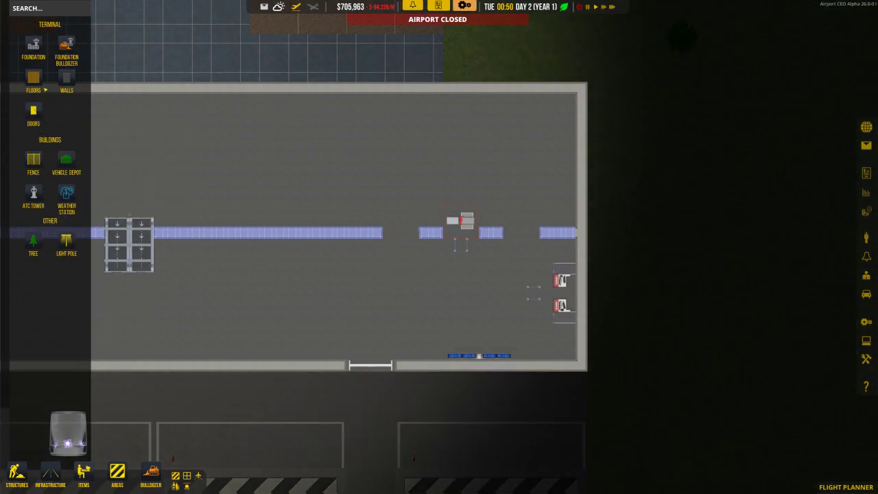
{"action": "mouse_move", "coordinate": [66, 82]}
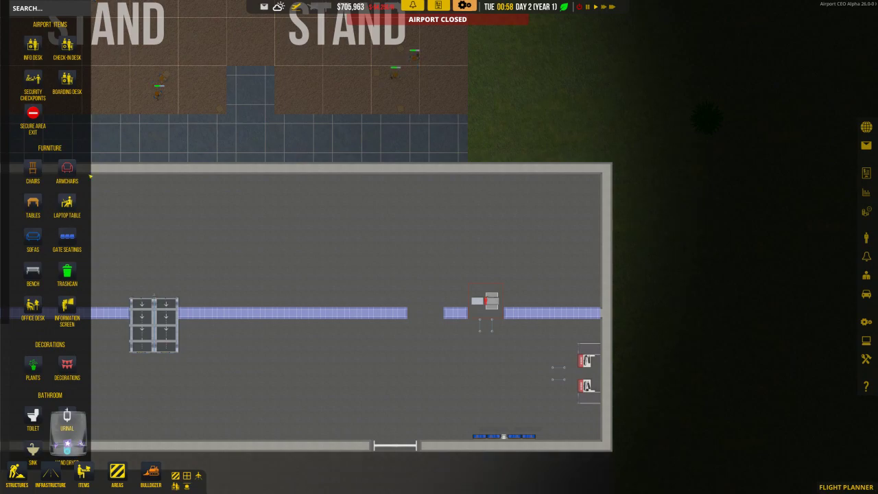
Step: Place a small security station in the wall gap beside the scanners
{"action": "left_click", "coordinate": [32, 91]}
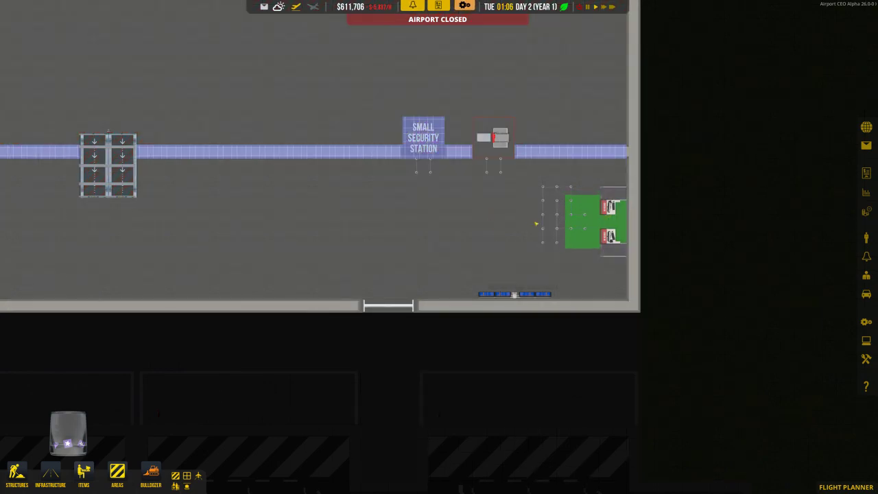
{"action": "left_click", "coordinate": [493, 137]}
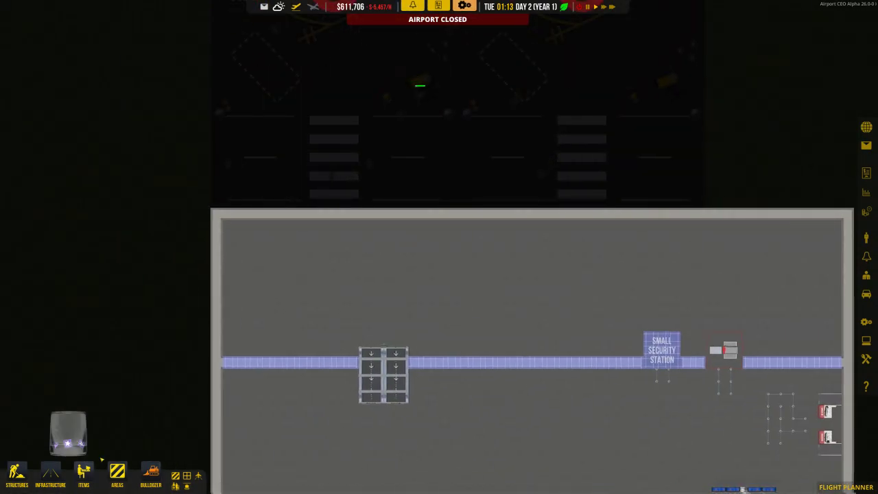
Step: Add doors to the terminal's top wall facing the two small stands
{"action": "left_click", "coordinate": [16, 475]}
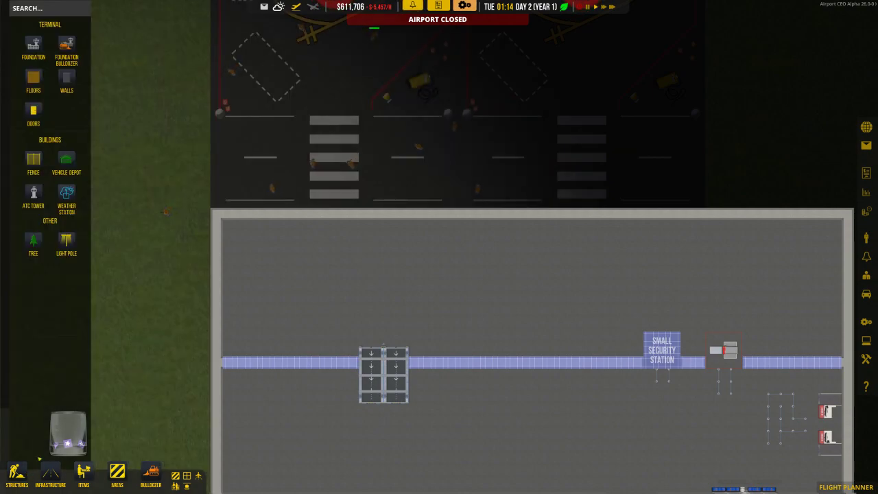
{"action": "left_click", "coordinate": [33, 113]}
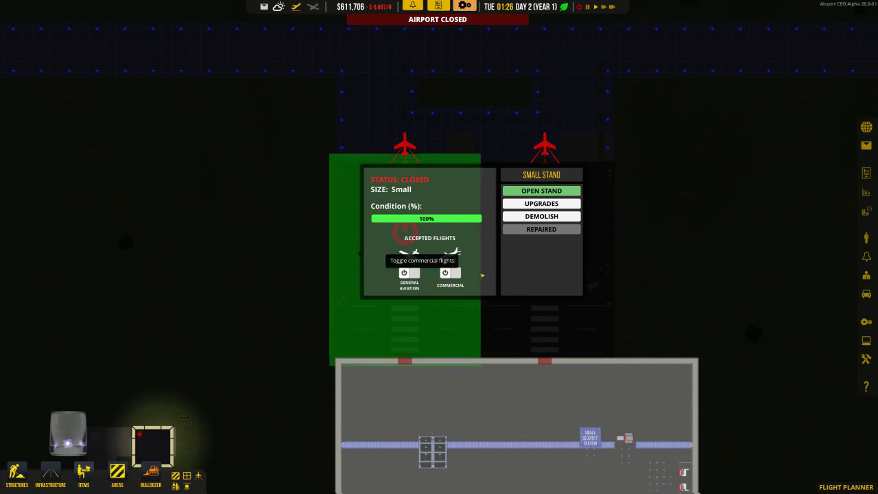
Step: Close the stand panel and place a boarding desk below each stand door
{"action": "left_click", "coordinate": [444, 273]}
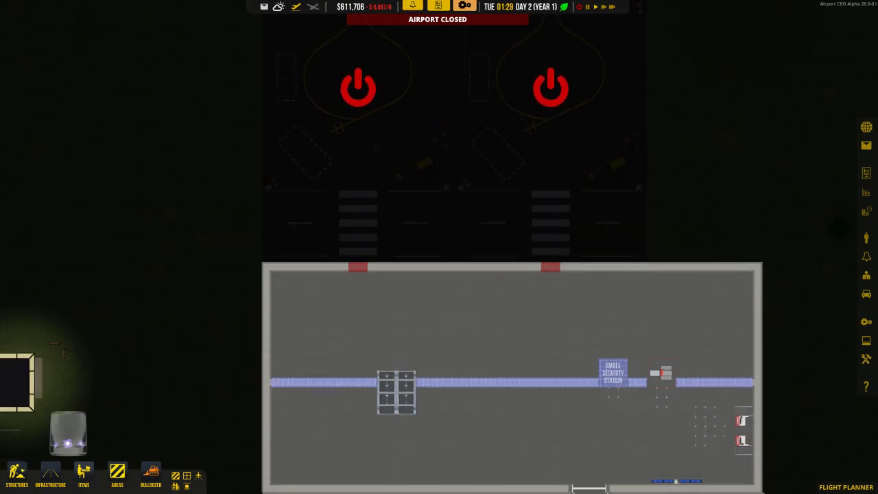
{"action": "left_click", "coordinate": [83, 476]}
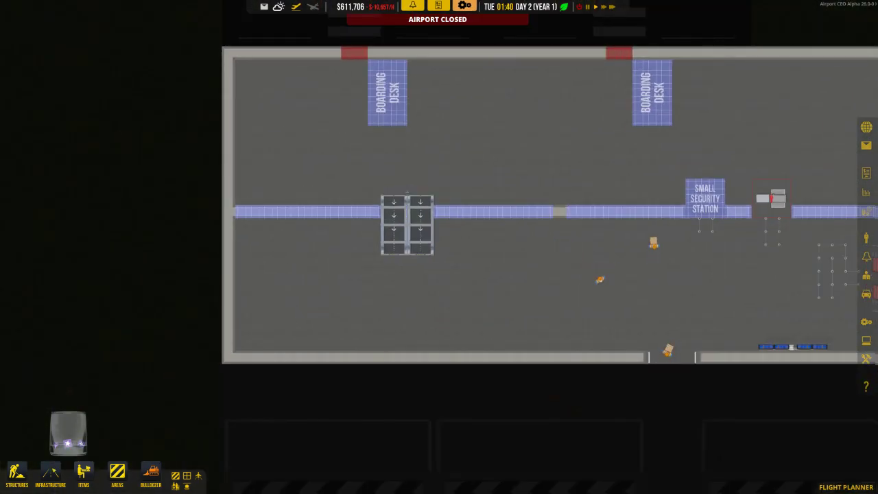
Step: Furnish the left-end restroom with toilets, sinks, hand dryers and trashcans
{"action": "left_click", "coordinate": [17, 473]}
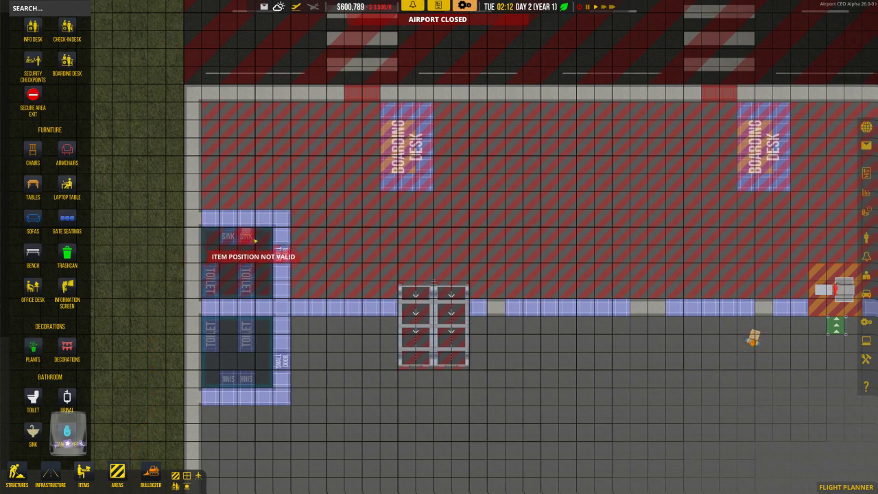
{"action": "left_click", "coordinate": [32, 347]}
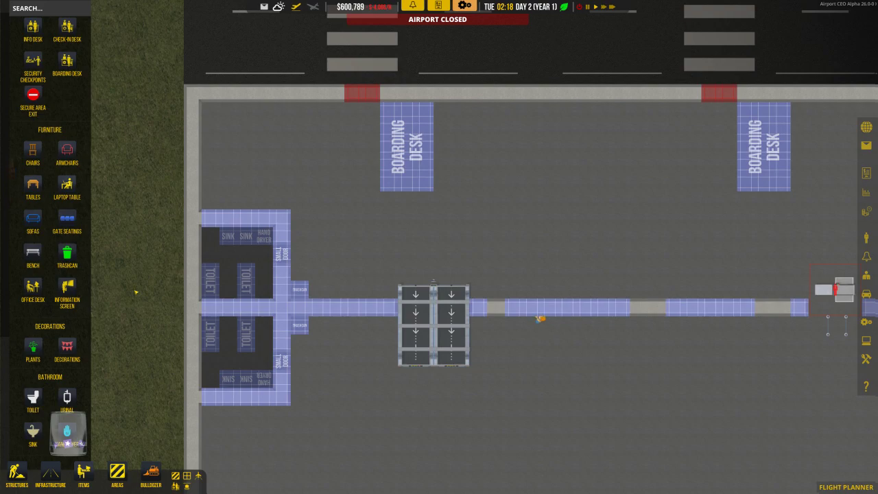
Step: Scroll the Items list toward the Gate Seatings variations
{"action": "scroll", "scroll_direction": "down", "scroll_amount": 3}
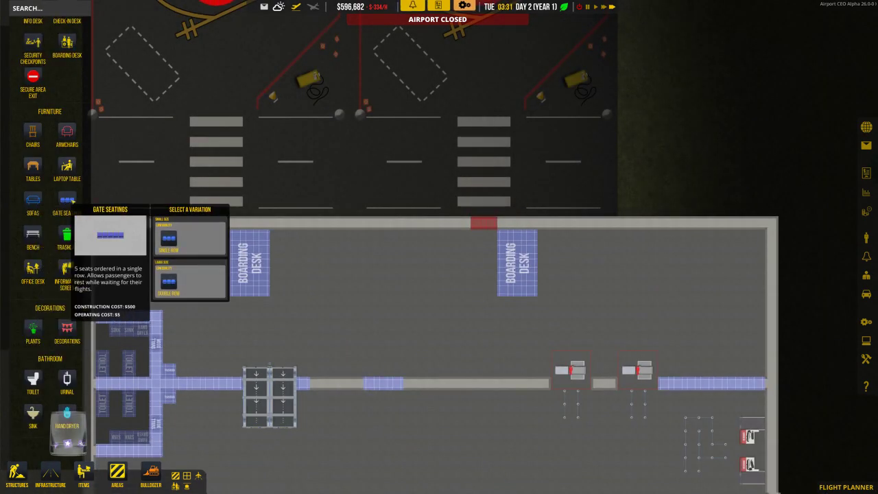
Step: Place rows of Small Size gate seating next to each boarding desk
{"action": "left_click", "coordinate": [168, 237]}
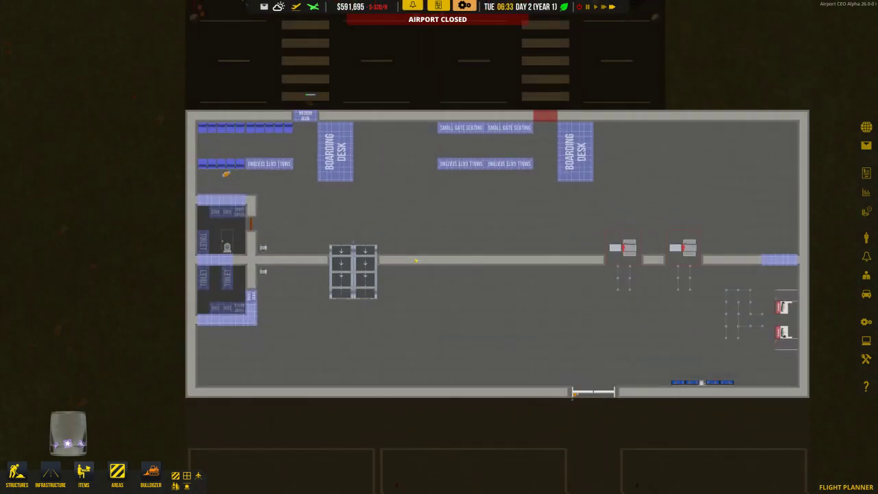
{"action": "scroll", "scroll_direction": "down", "scroll_amount": 3}
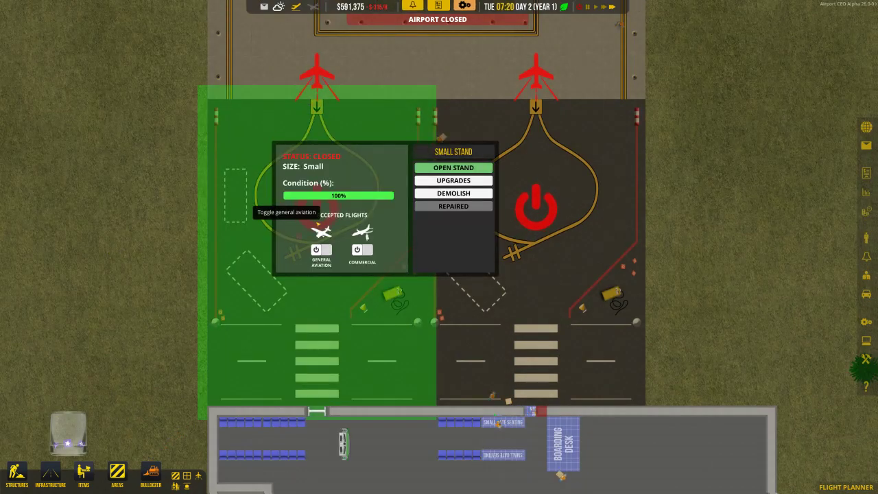
{"action": "left_click", "coordinate": [362, 249]}
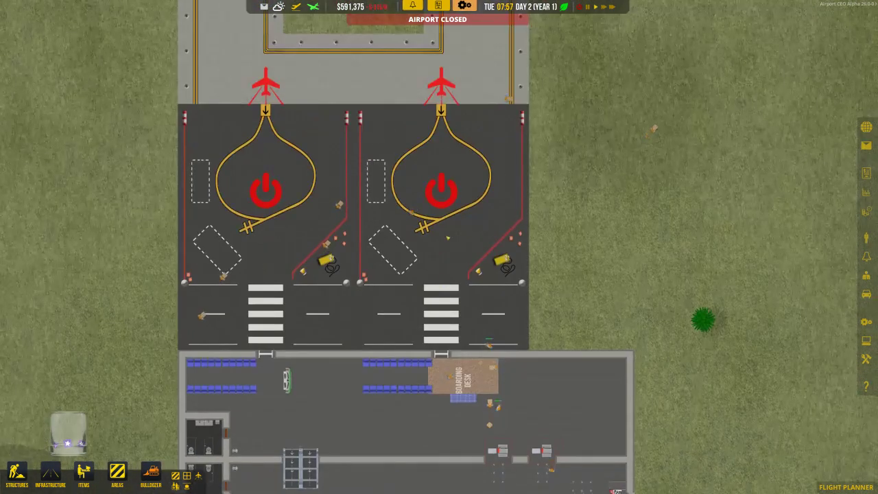
Step: Open the small 600 m runway from its info panel
{"action": "left_click", "coordinate": [441, 189]}
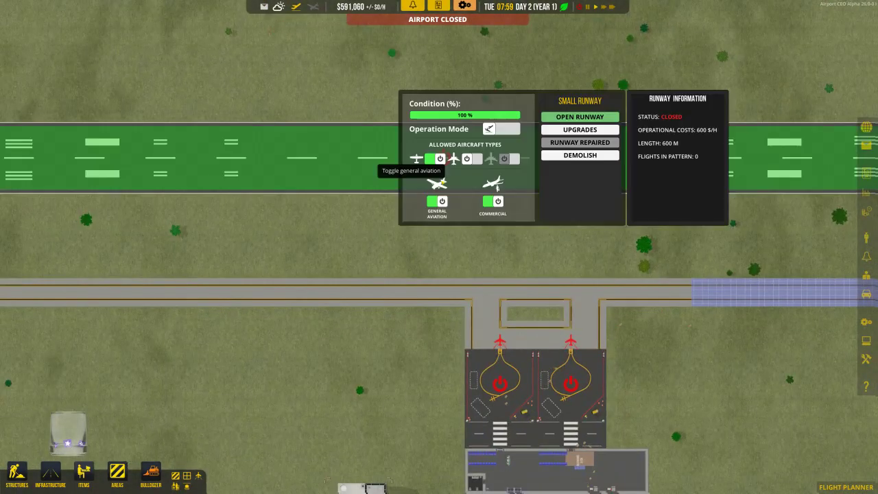
{"action": "left_click", "coordinate": [580, 116]}
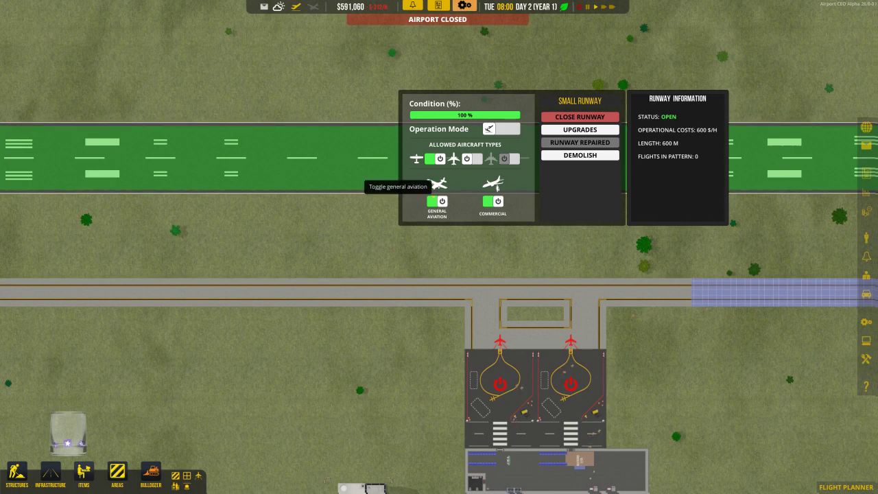
{"action": "mouse_move", "coordinate": [455, 159]}
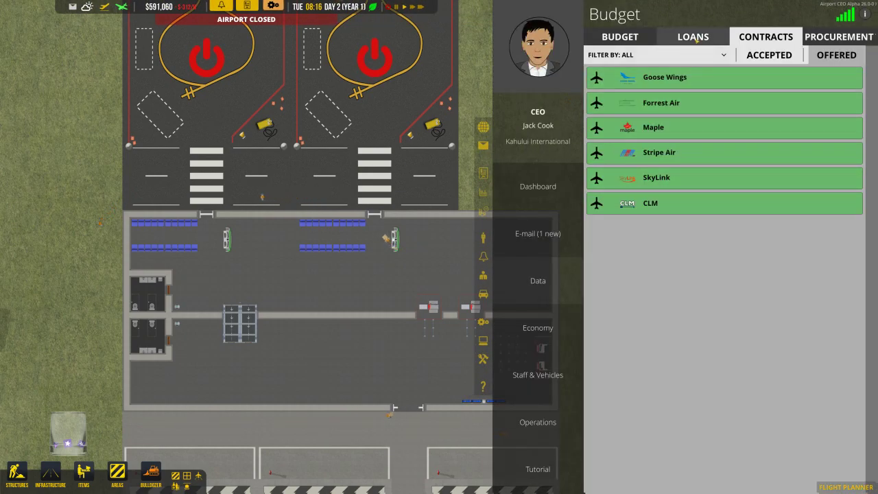
Step: Open the Staff & Vehicles panel to view the empty staff list
{"action": "left_click", "coordinate": [692, 37]}
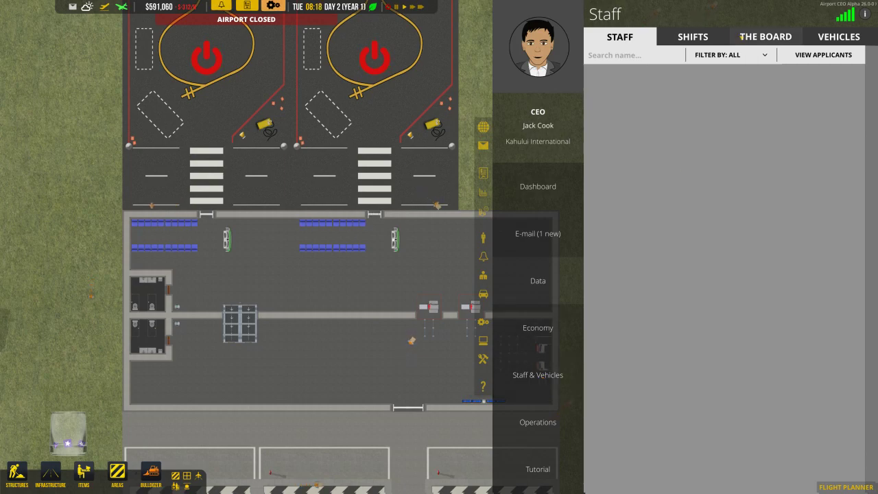
{"action": "mouse_move", "coordinate": [823, 55]}
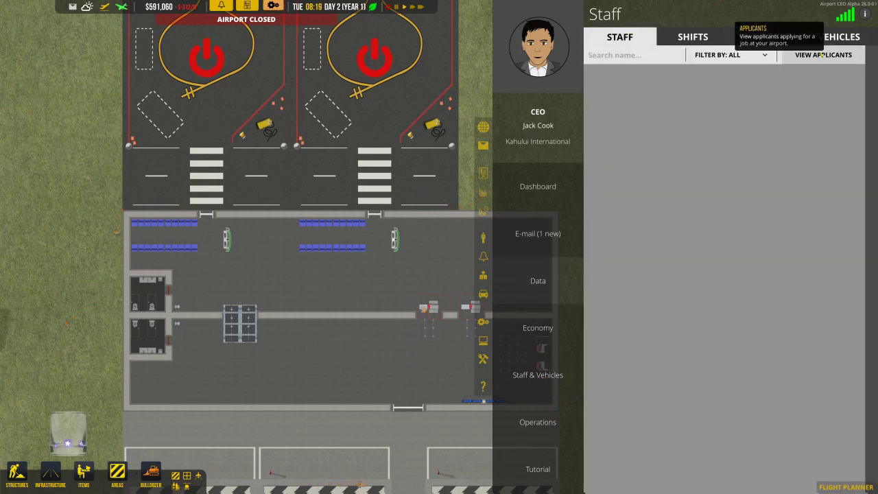
Step: Open the job applicants list and filter it to Airport Staff, showing five candidates
{"action": "left_click", "coordinate": [823, 54]}
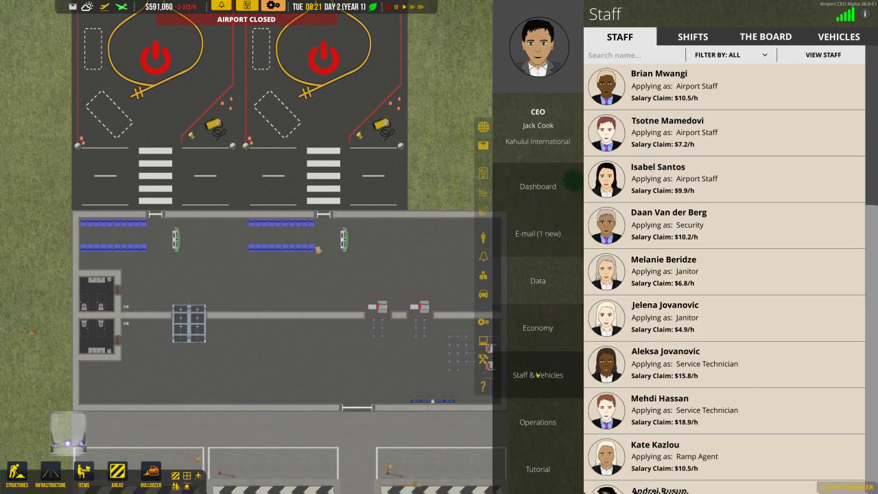
{"action": "scroll", "scroll_direction": "down", "scroll_amount": 3}
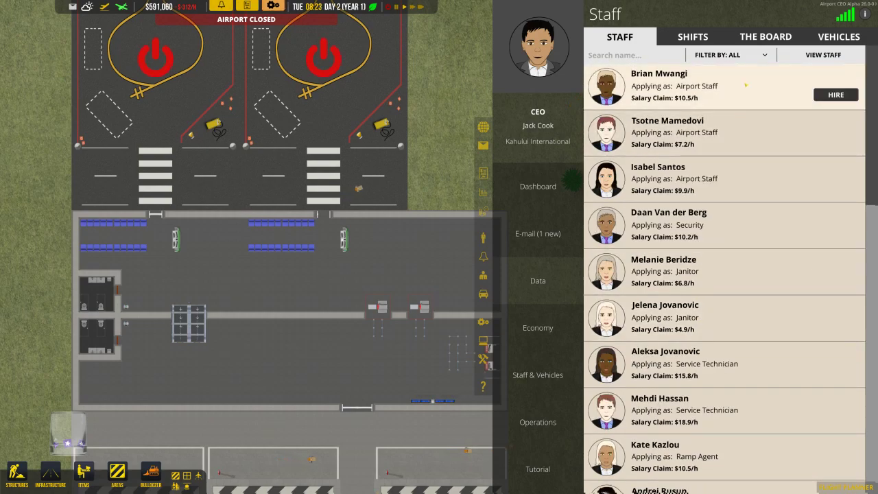
{"action": "left_click", "coordinate": [730, 54]}
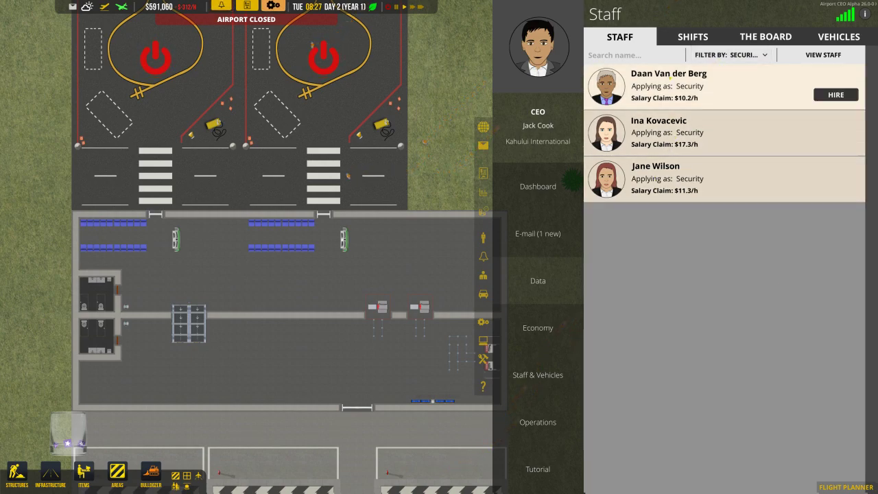
{"action": "left_click", "coordinate": [729, 55]}
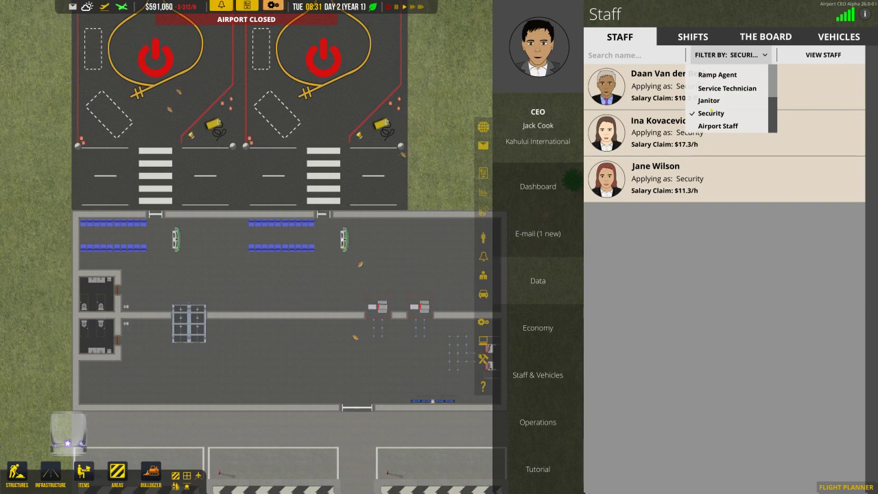
{"action": "left_click", "coordinate": [717, 125]}
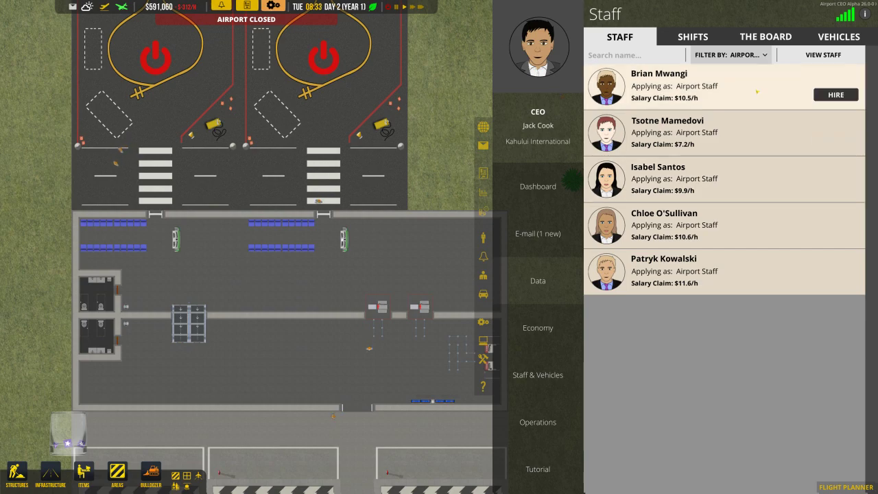
Step: Hire Duje Maric as ramp agent and Barbora Novotny as janitor
{"action": "left_click", "coordinate": [729, 55]}
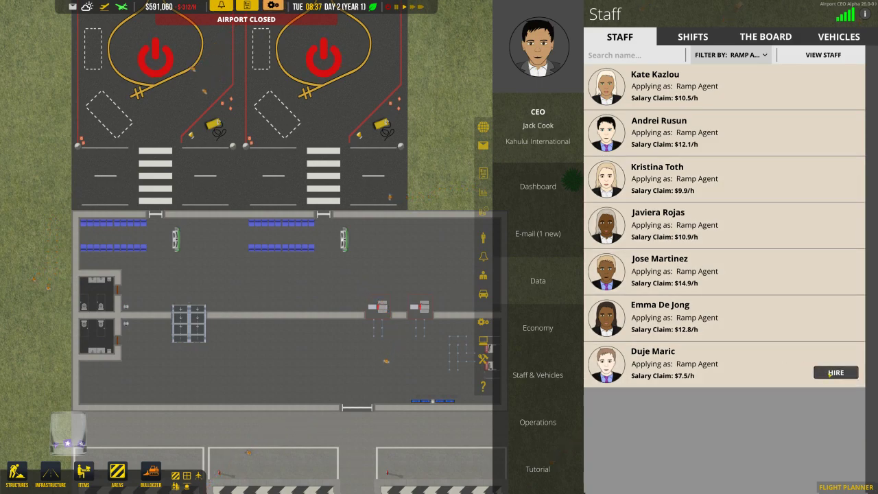
{"action": "left_click", "coordinate": [729, 55]}
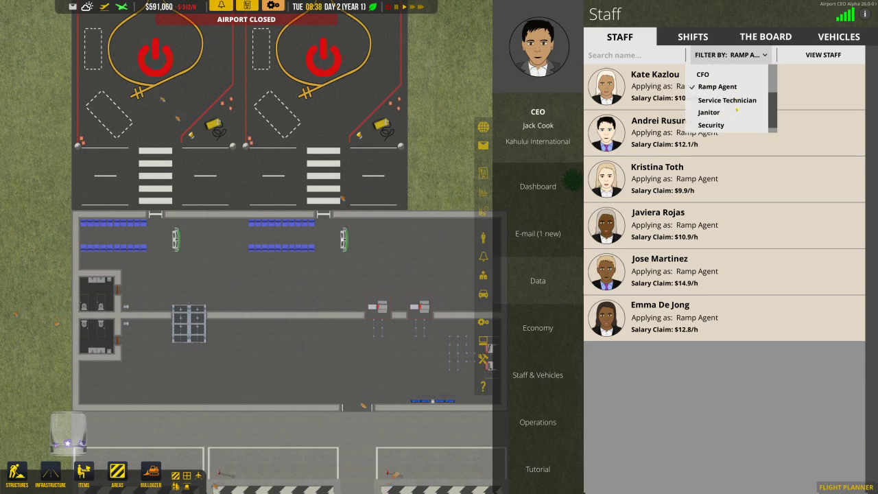
{"action": "left_click", "coordinate": [708, 112]}
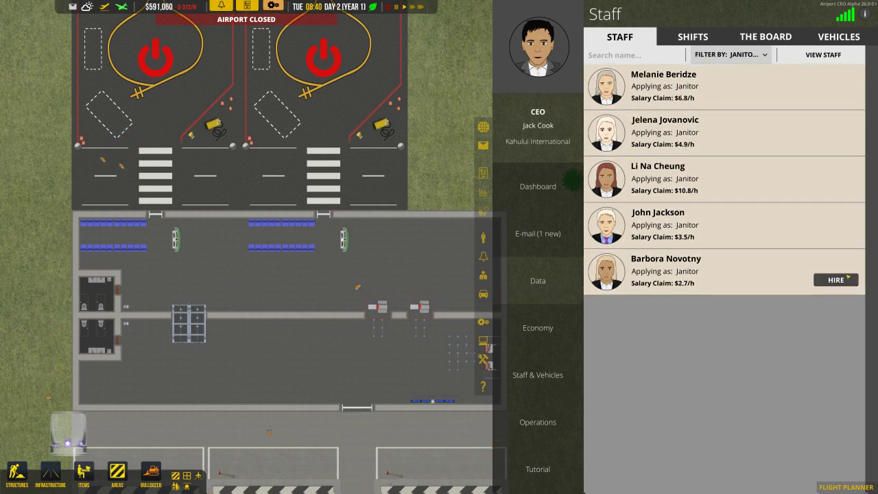
{"action": "left_click", "coordinate": [730, 54]}
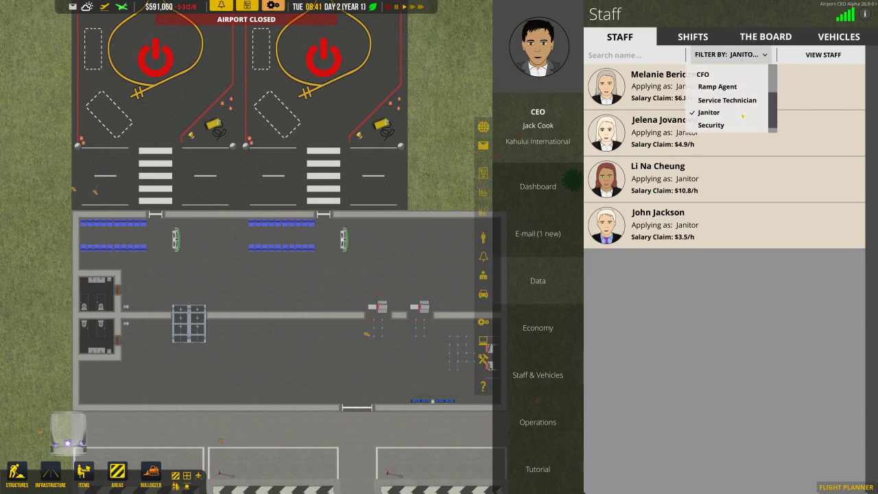
Step: Review Service Technician applicants, then refilter the list to Airport Staff
{"action": "left_click", "coordinate": [726, 100]}
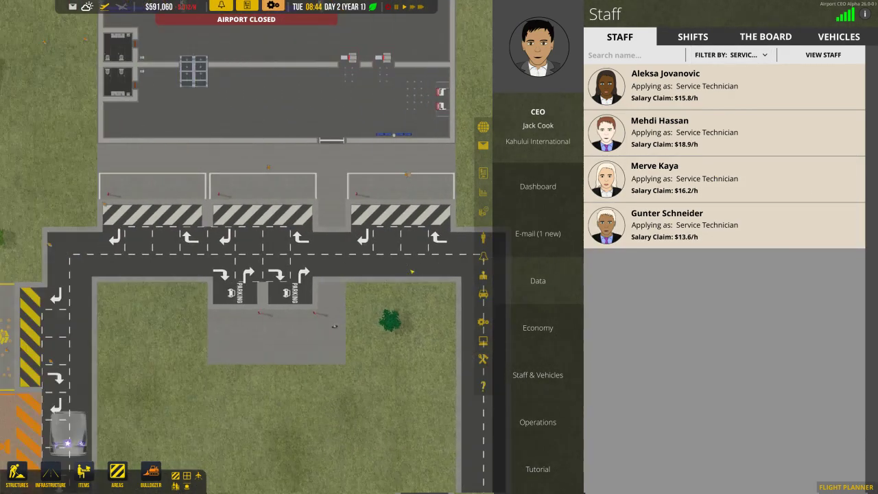
{"action": "left_click", "coordinate": [731, 55]}
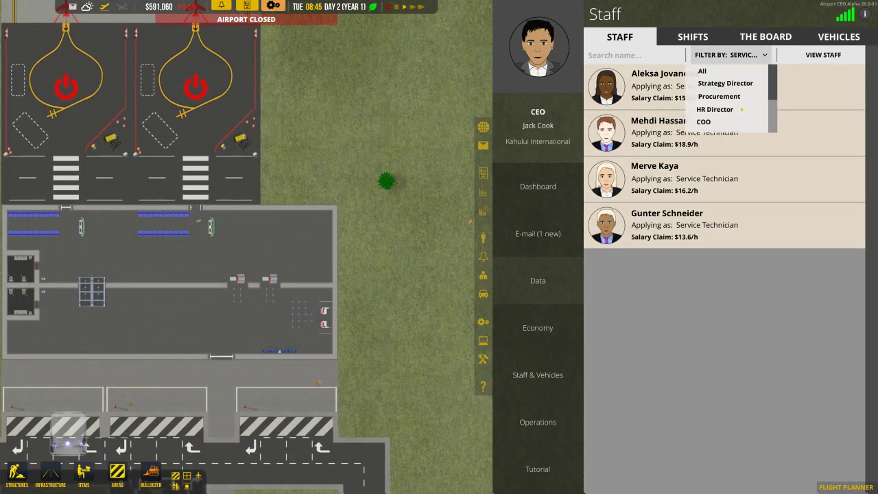
{"action": "scroll", "scroll_direction": "down", "scroll_amount": 3}
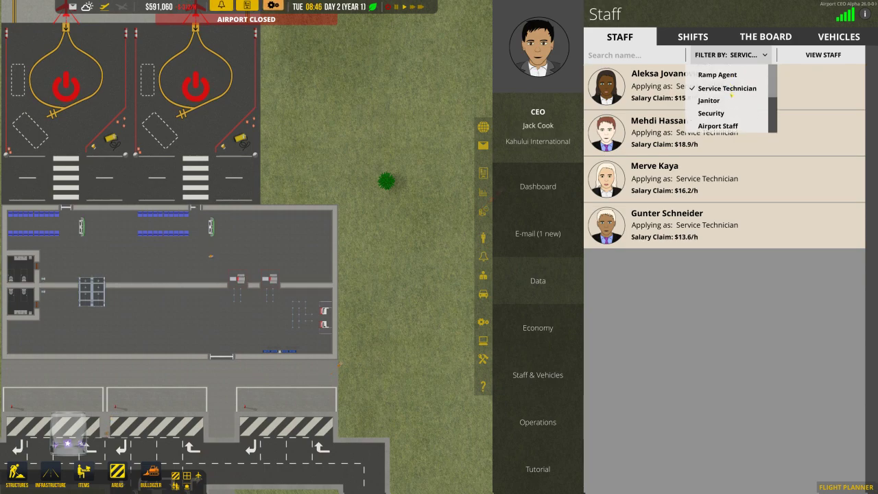
{"action": "left_click", "coordinate": [717, 126]}
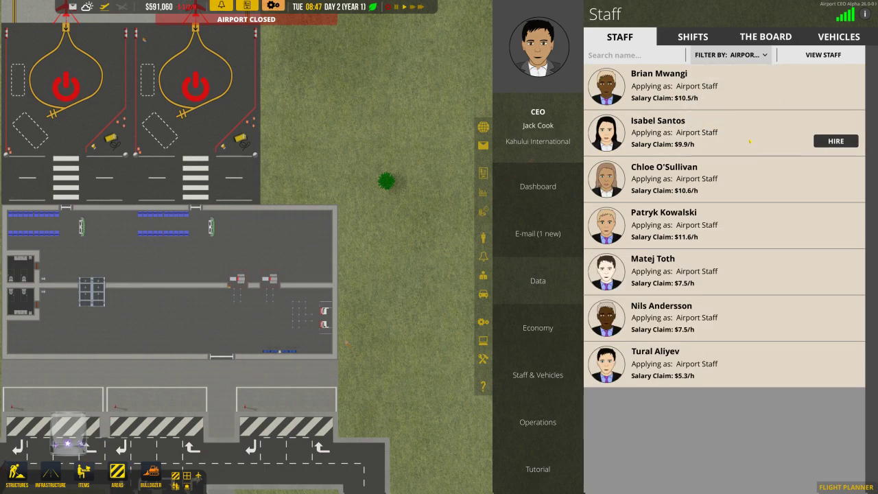